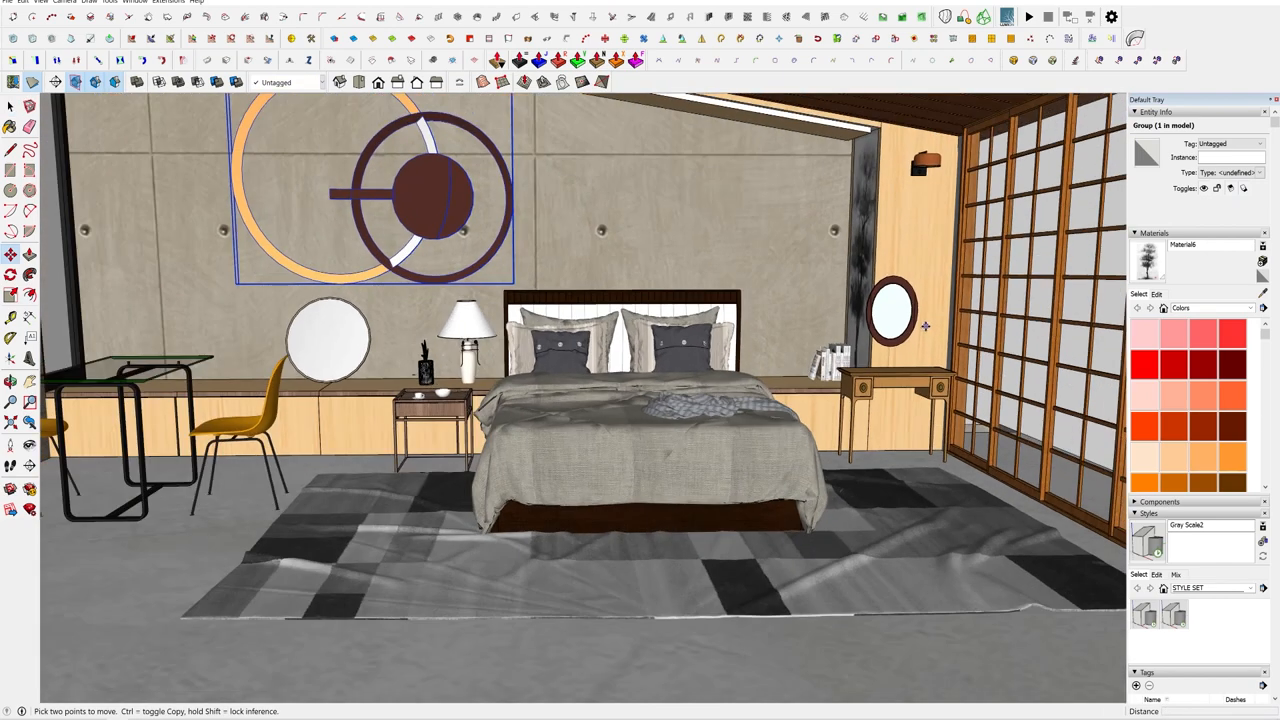
mouse_move(1000, 479)
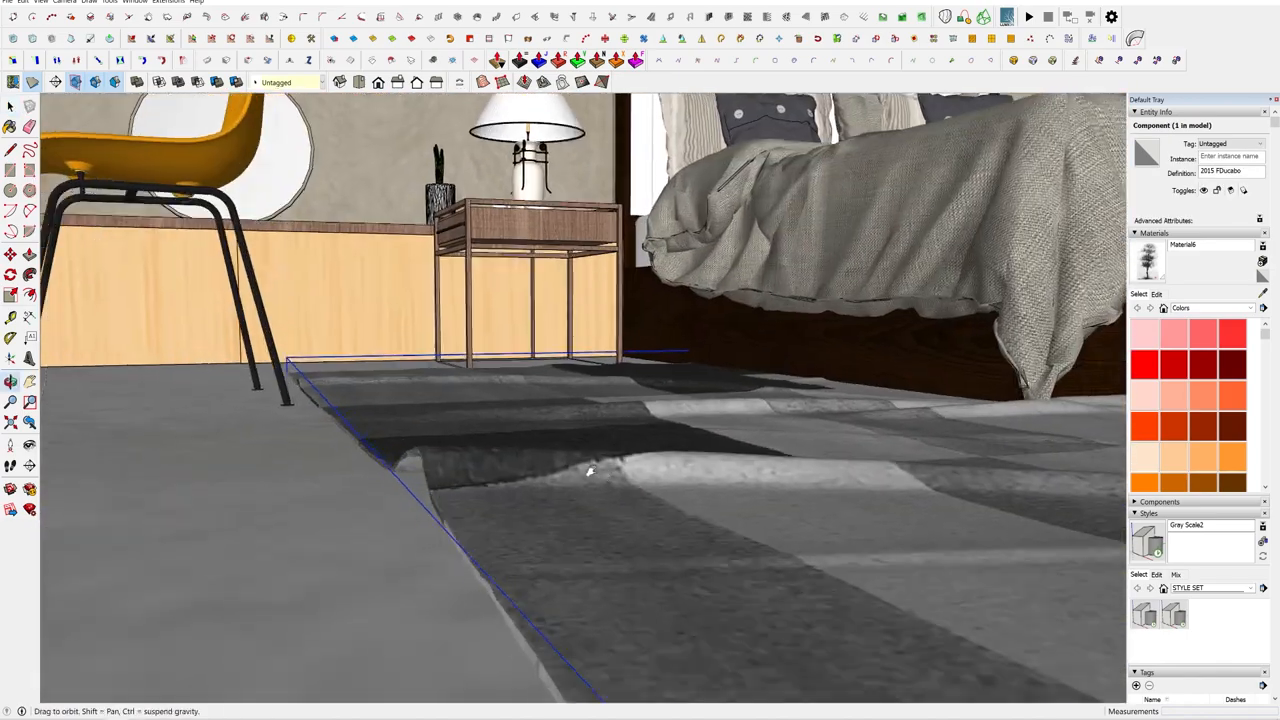
Orbit the SketchUp bedroom model to inspect the rug, the bed front and the wooden ceiling.
drag(590, 471, 443, 657)
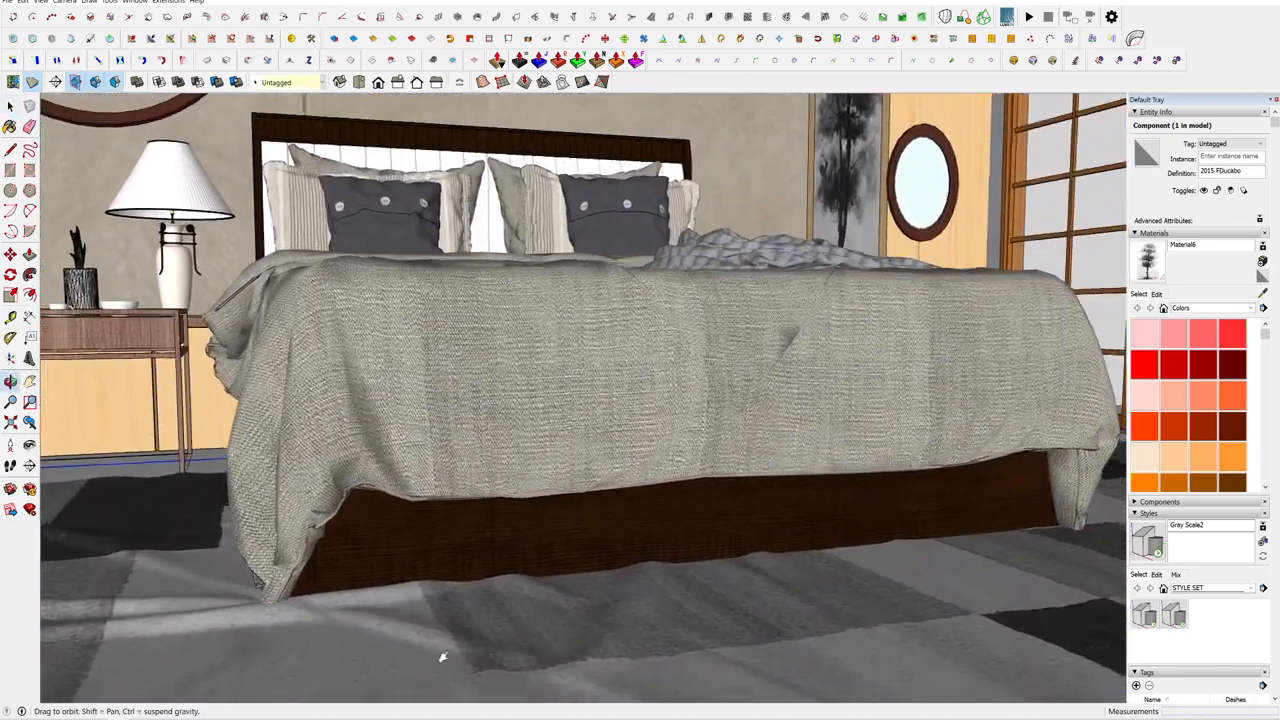
drag(443, 658, 710, 393)
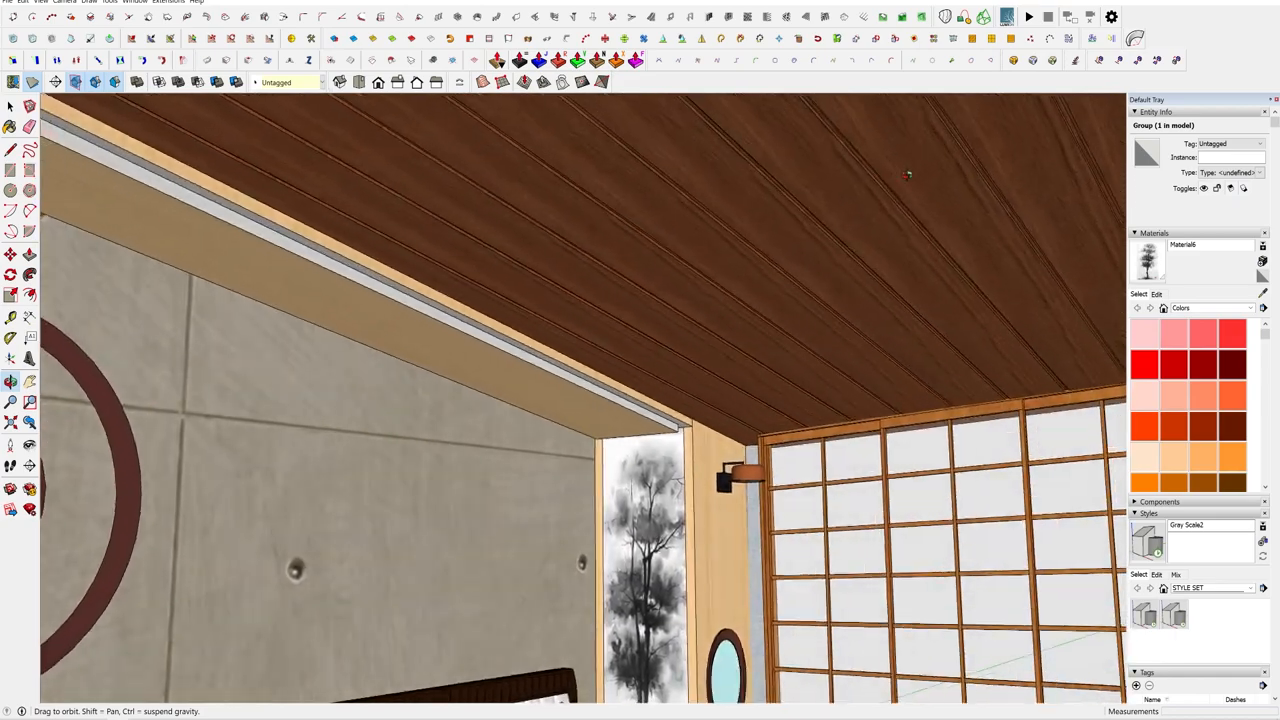
drag(900, 175, 530, 180)
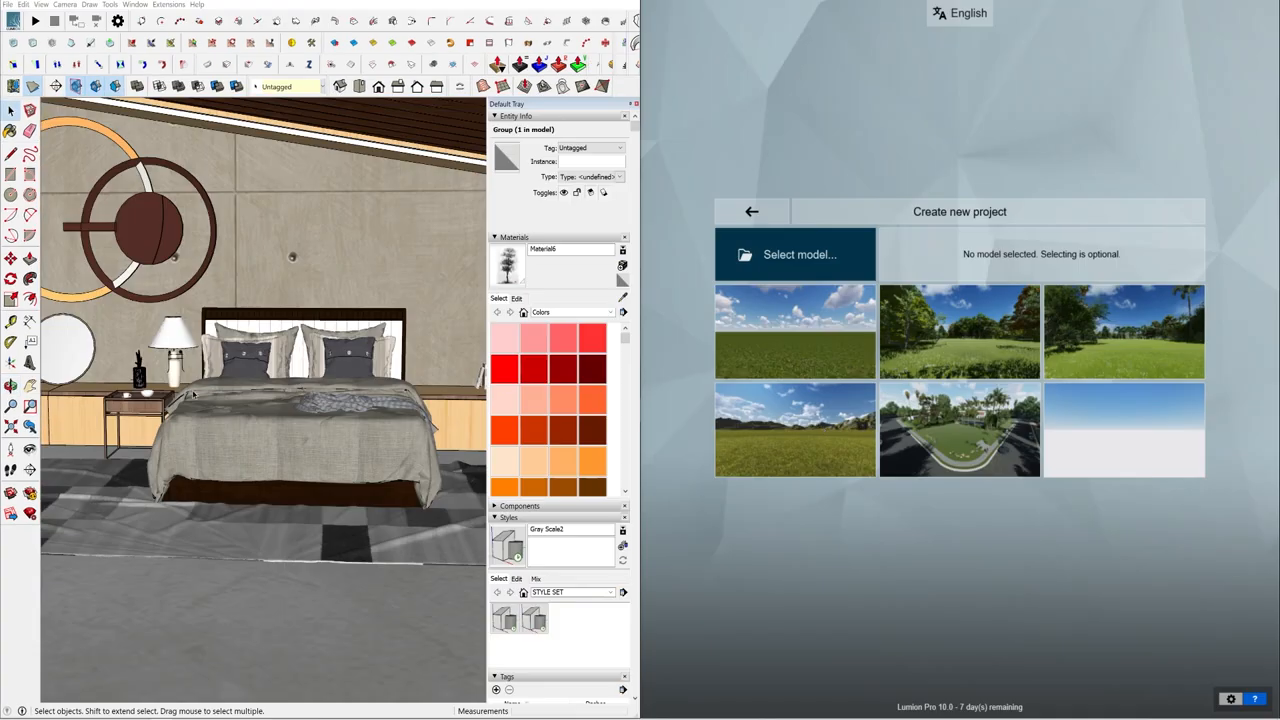
Choose the bedroom model to import into the new Lumion project.
click(959, 331)
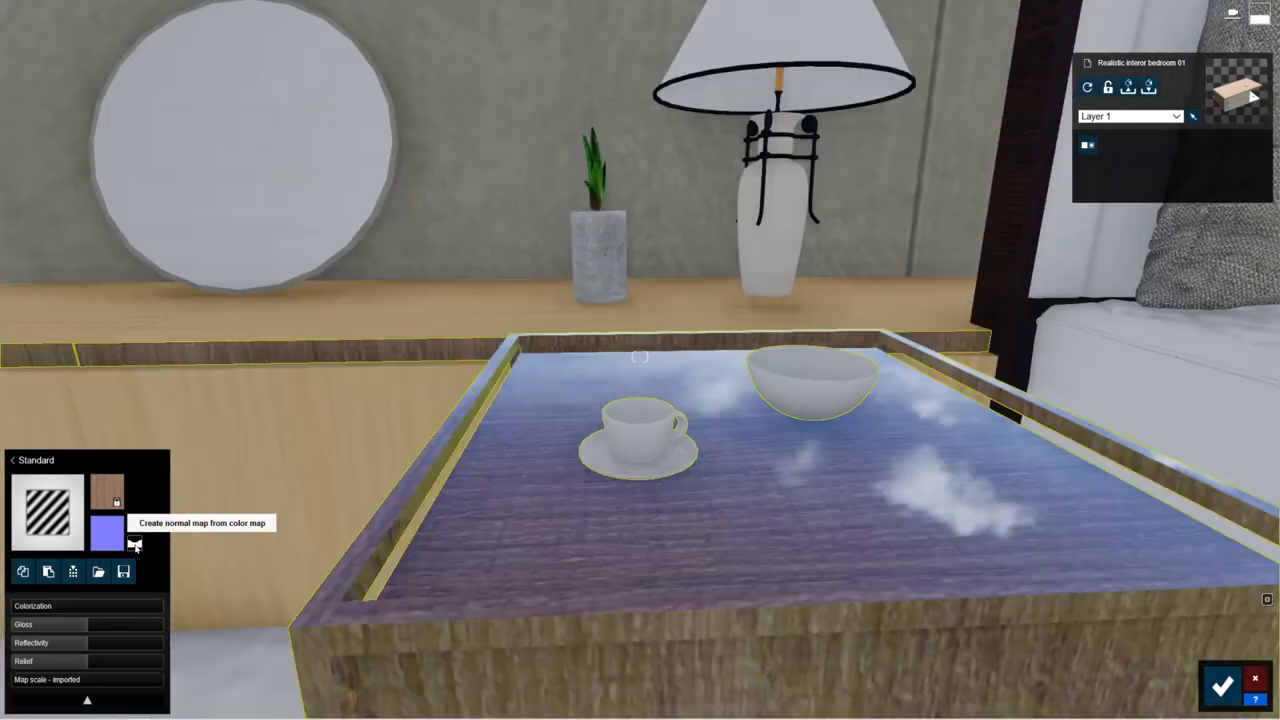
Generate a normal map from the tray wood texture and raise its relief to about 2.0.
click(134, 545)
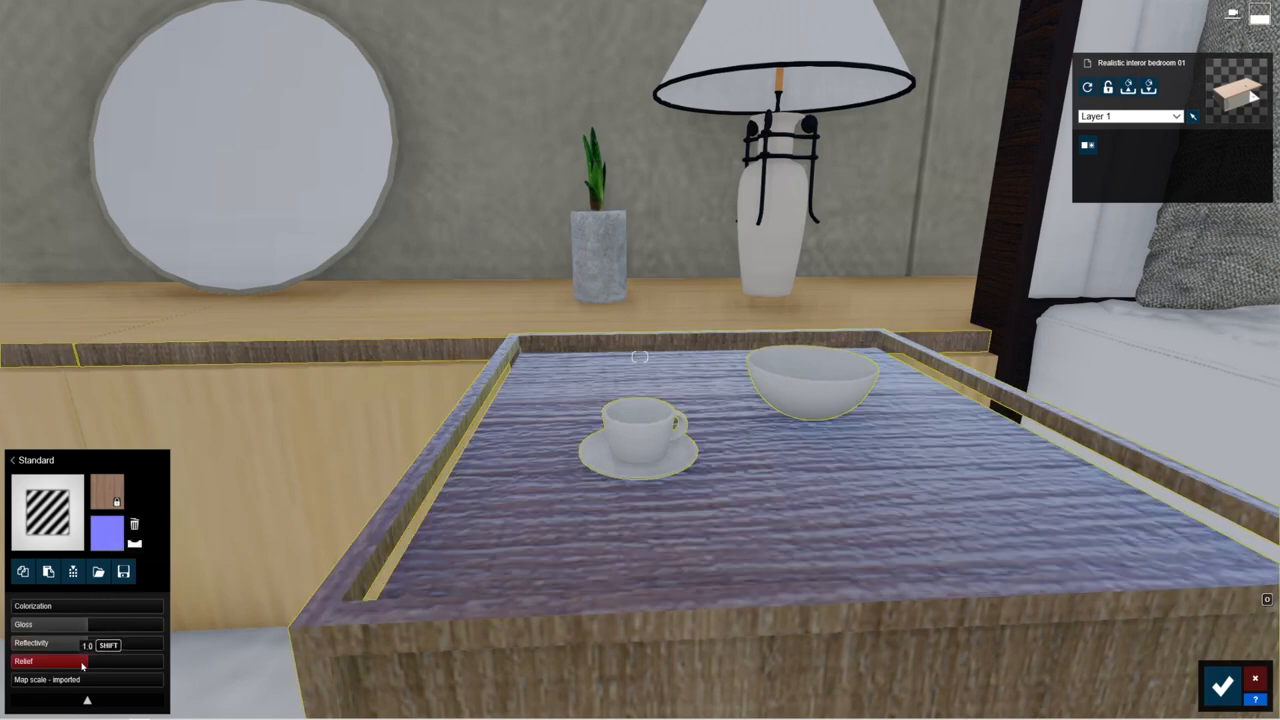
drag(50, 662, 110, 662)
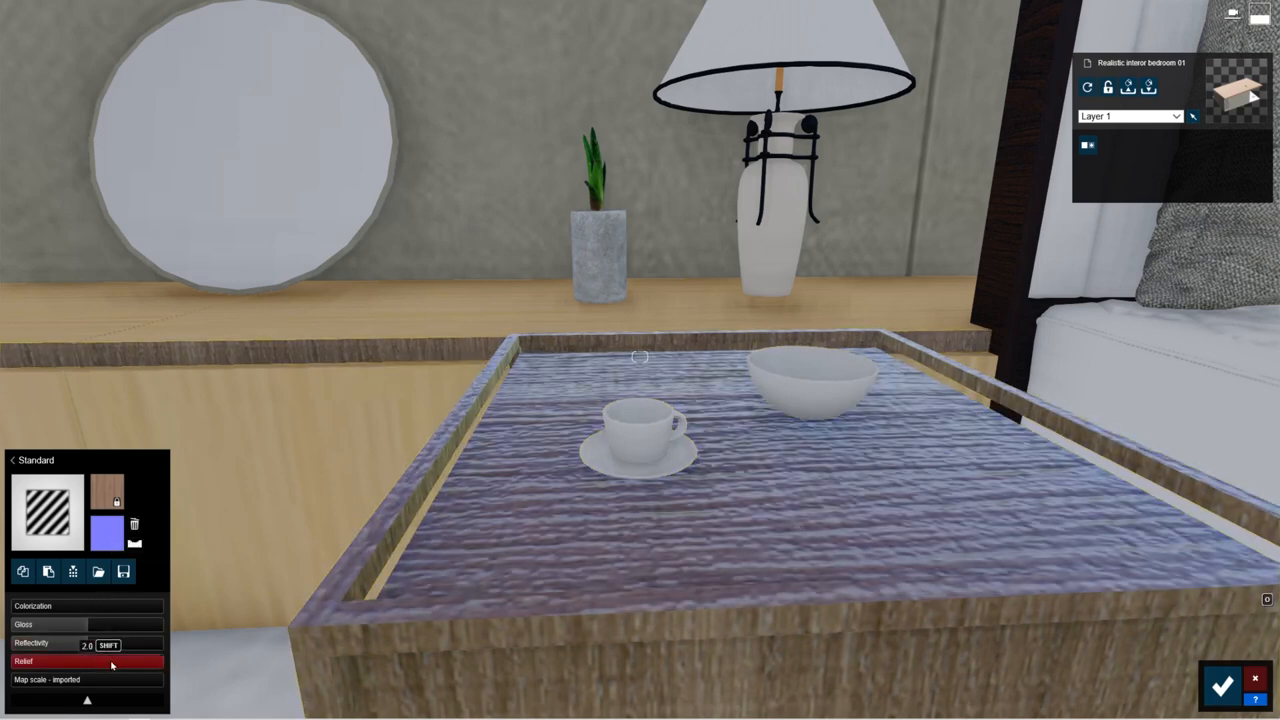
drag(110, 665, 147, 679)
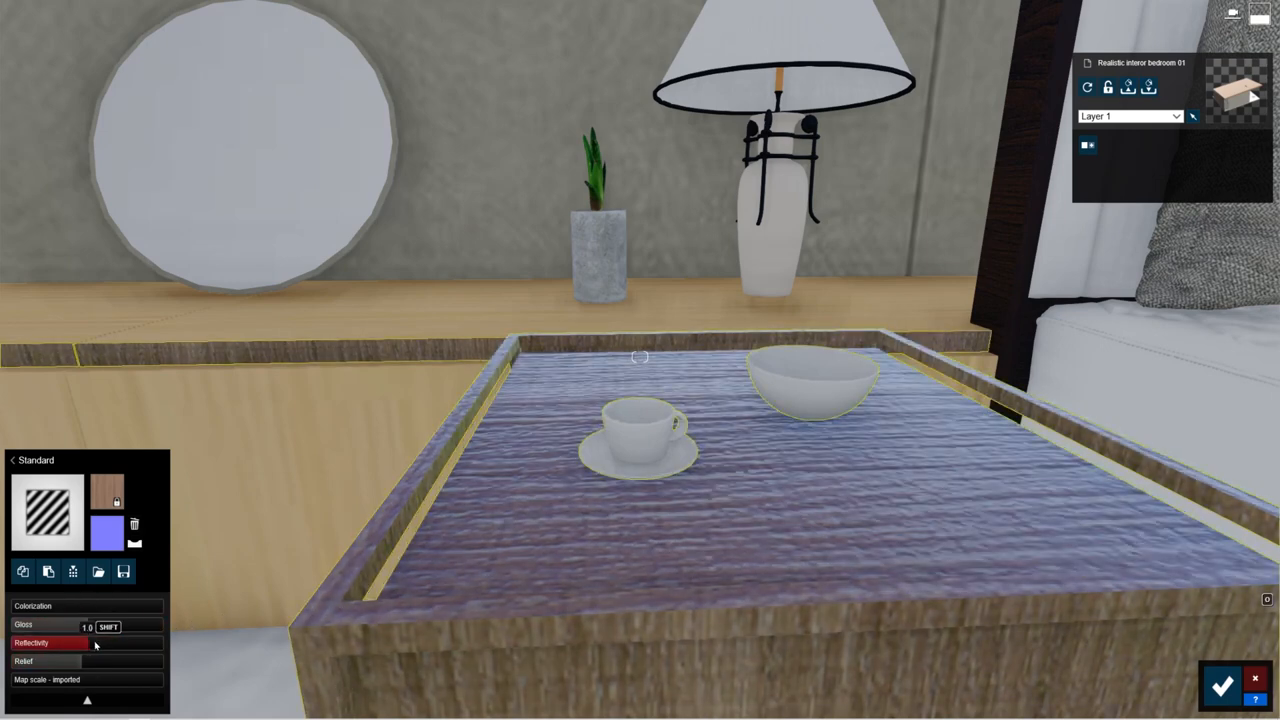
Set the tray wood's reflectivity to 1.5 and fine-tune its gloss.
drag(95, 643, 82, 643)
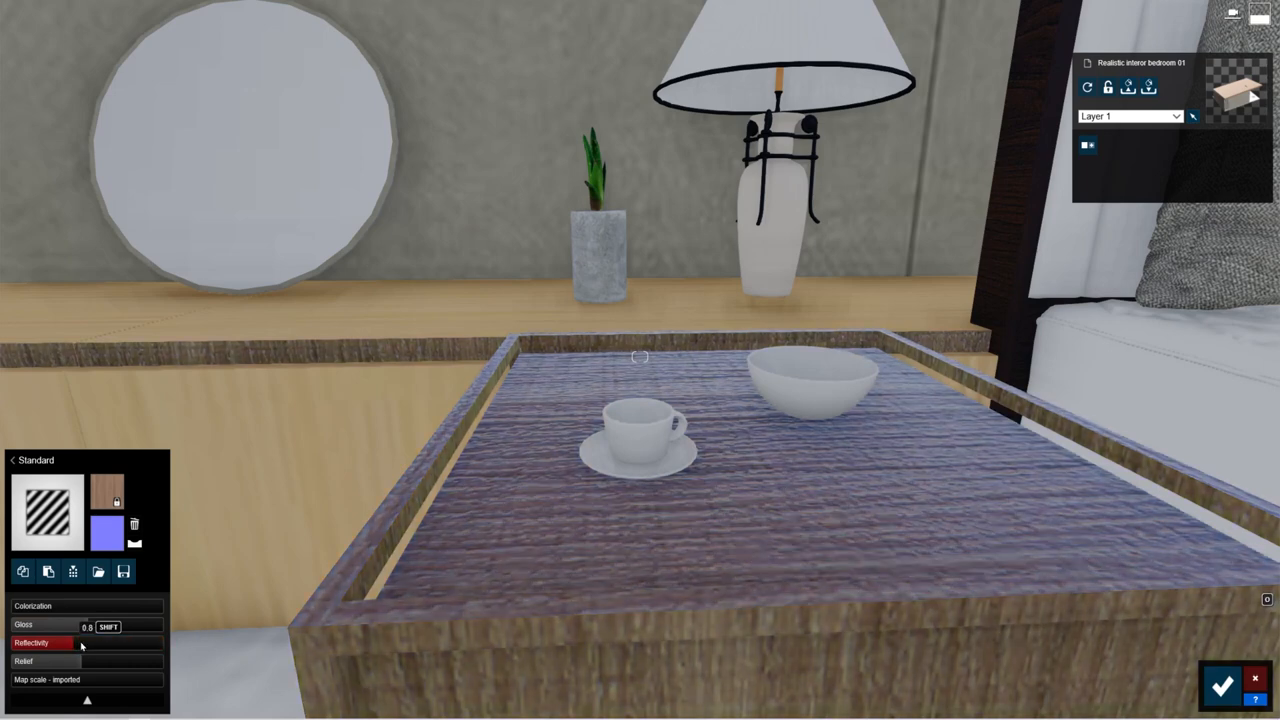
drag(60, 643, 90, 643)
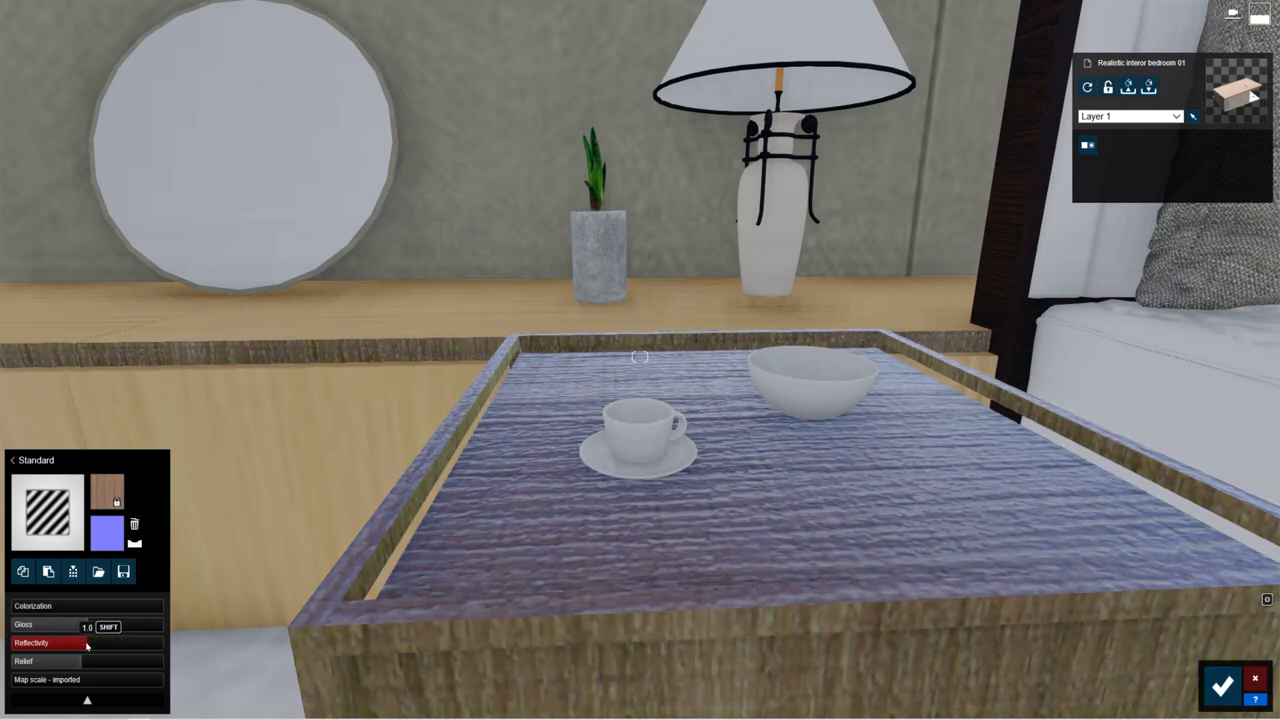
drag(85, 642, 125, 642)
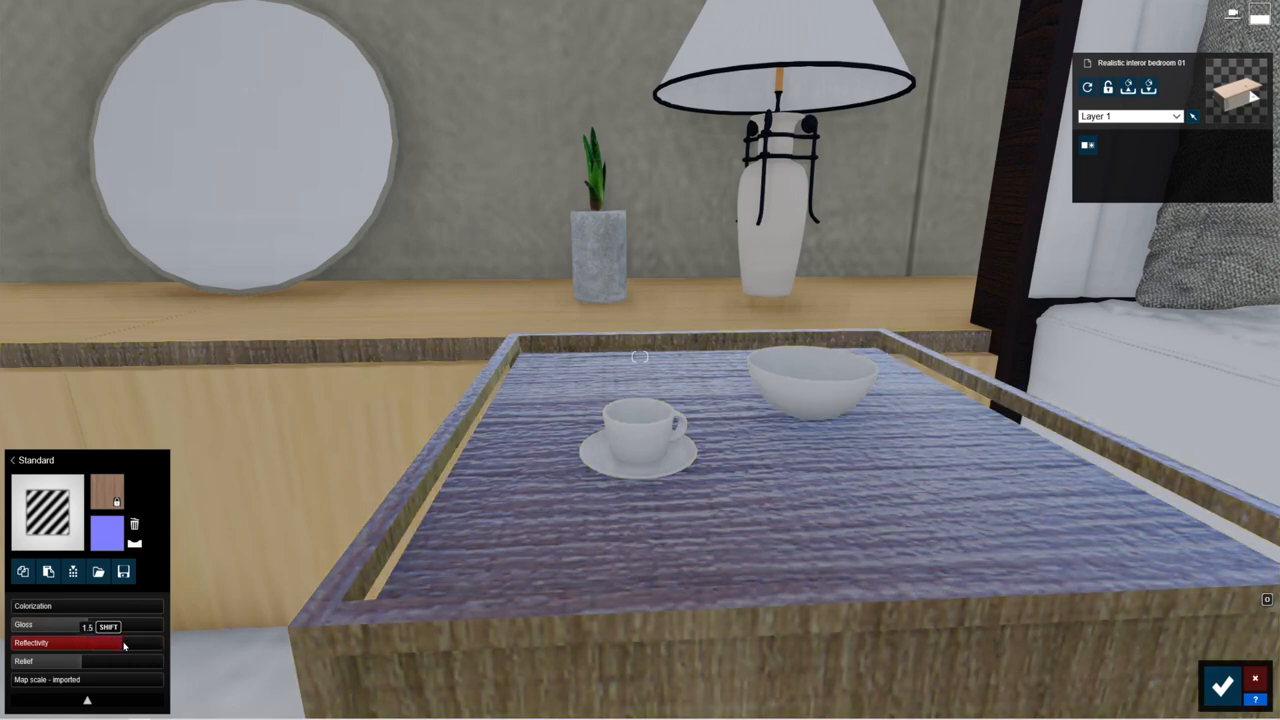
drag(120, 643, 85, 624)
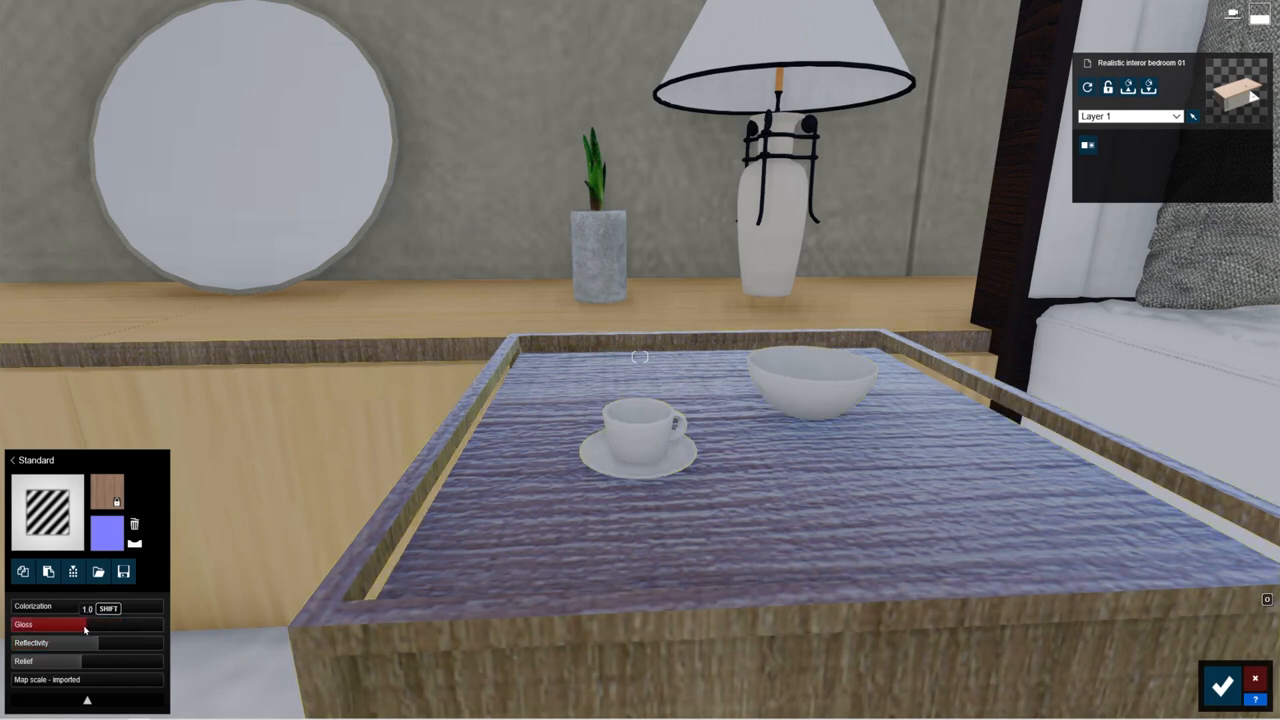
drag(85, 625, 78, 625)
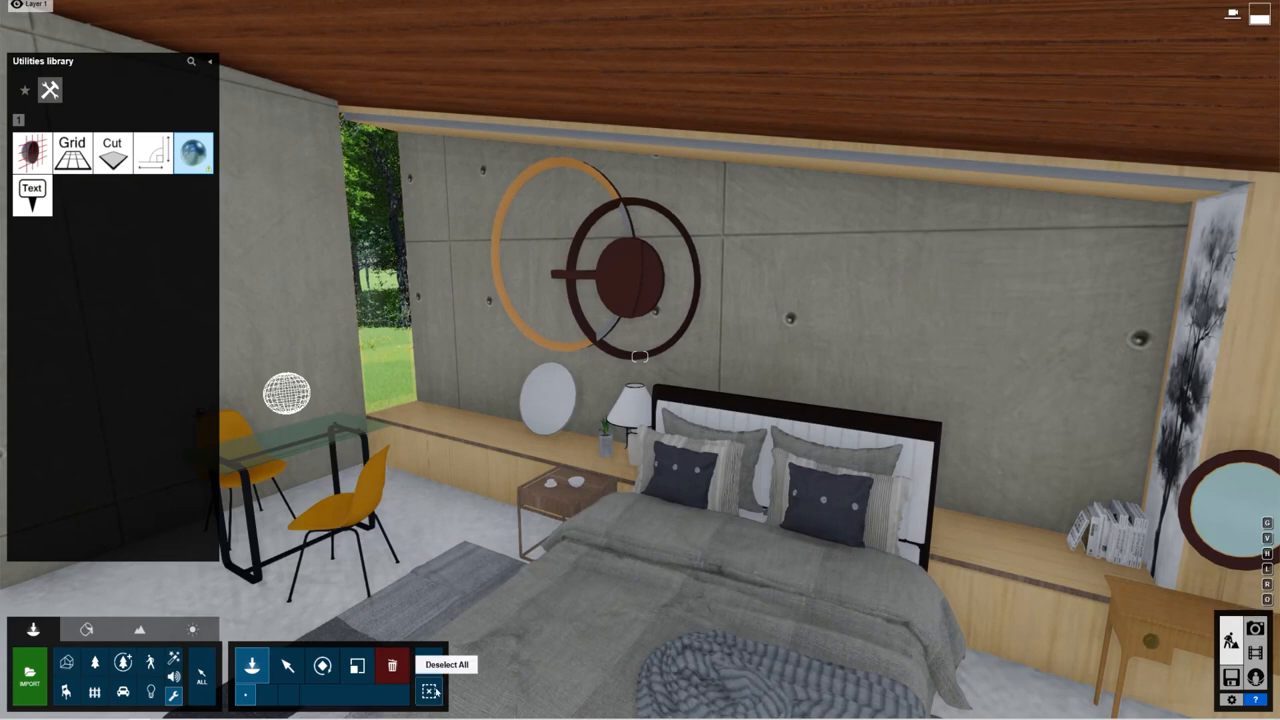
Deselect everything and switch to Select mode for moving scene objects.
click(287, 665)
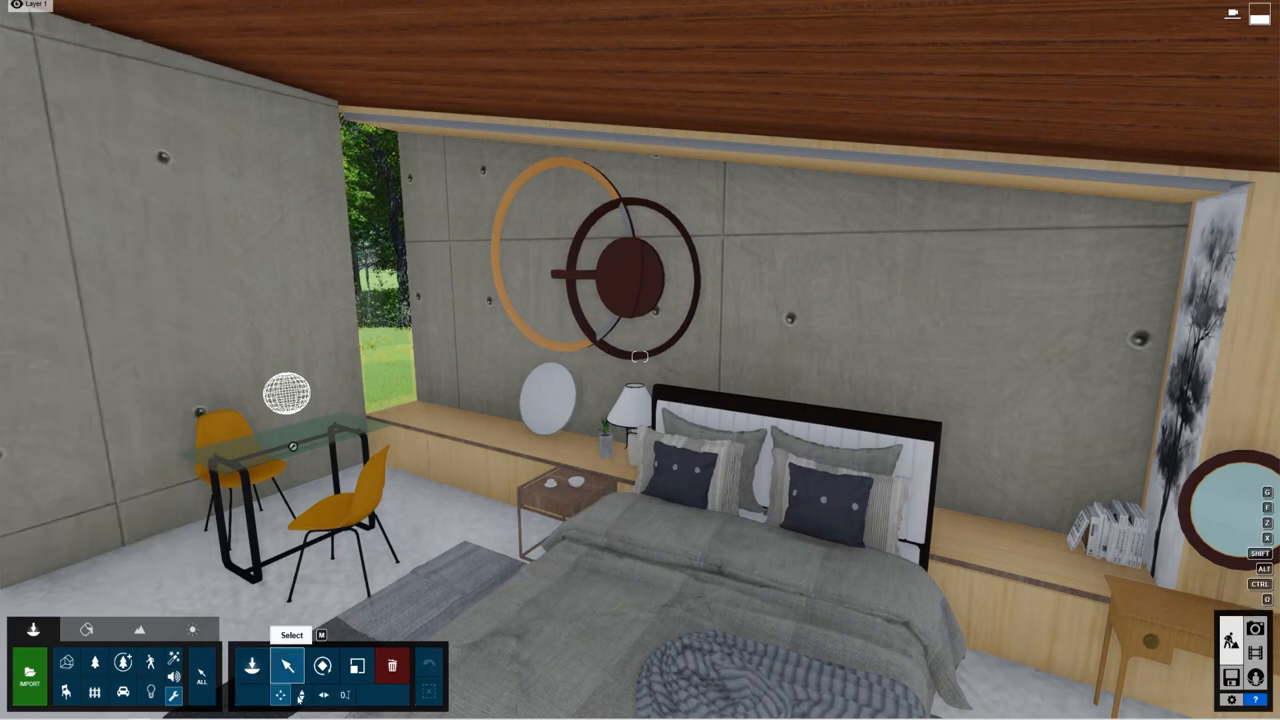
click(285, 395)
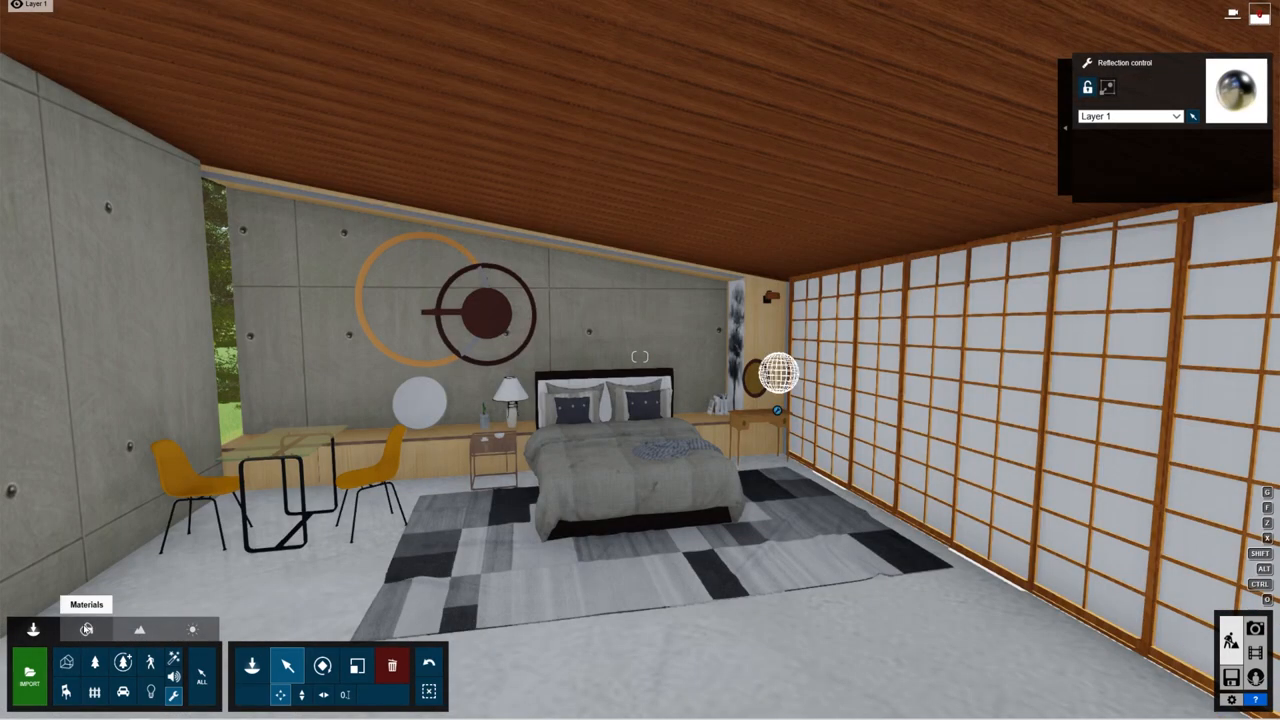
Enter Materials mode, browse Indoor materials and give the desk top a clear glass material.
click(86, 630)
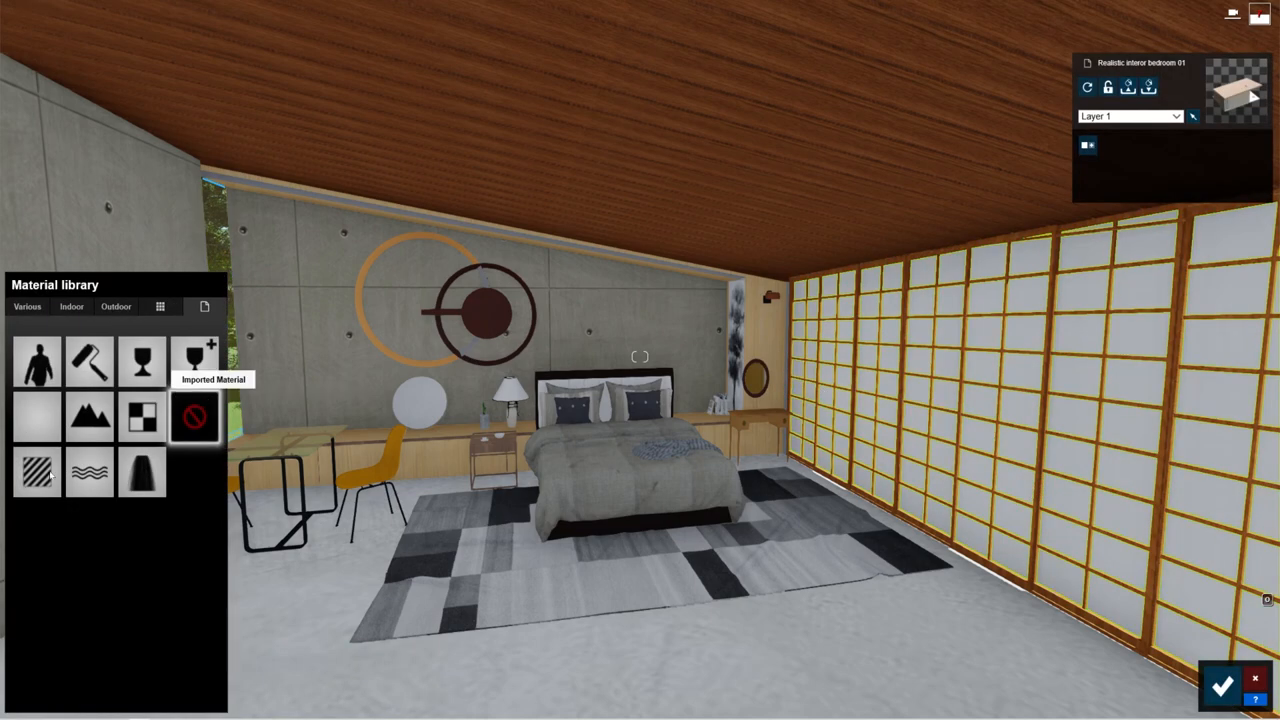
click(71, 306)
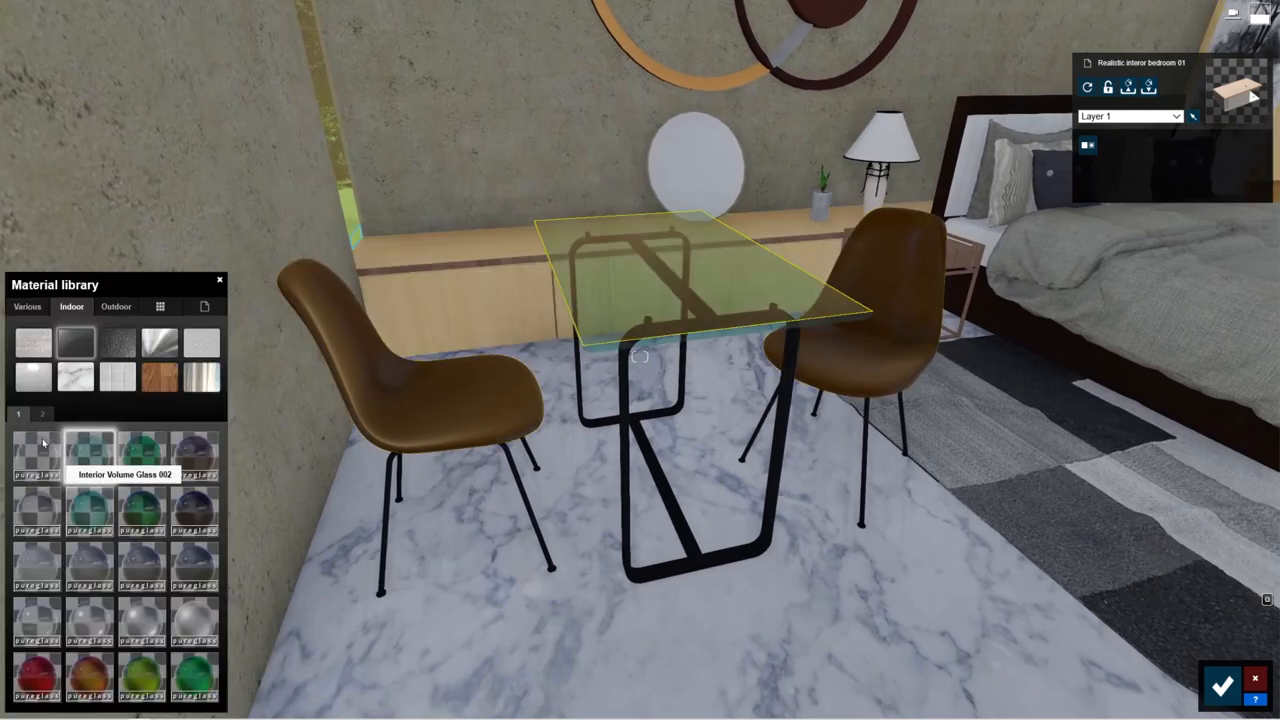
click(35, 510)
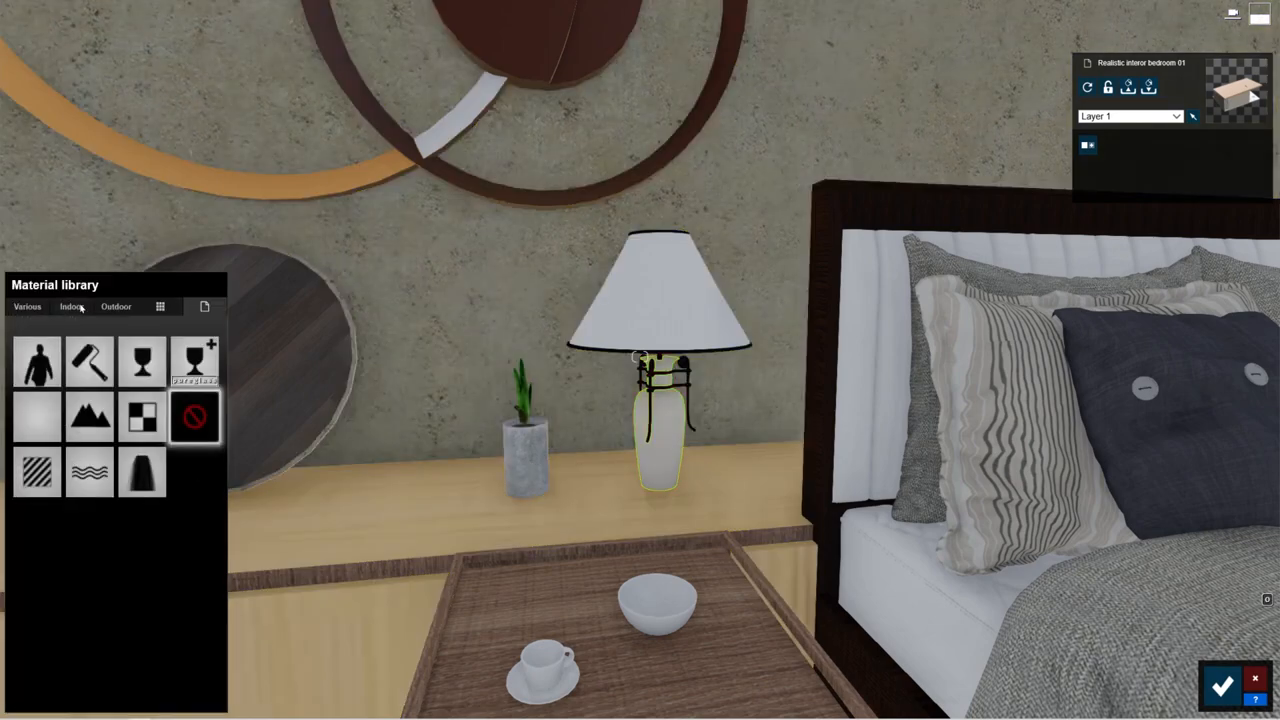
Assign a white marble-like Indoor material to the lamp base.
click(71, 306)
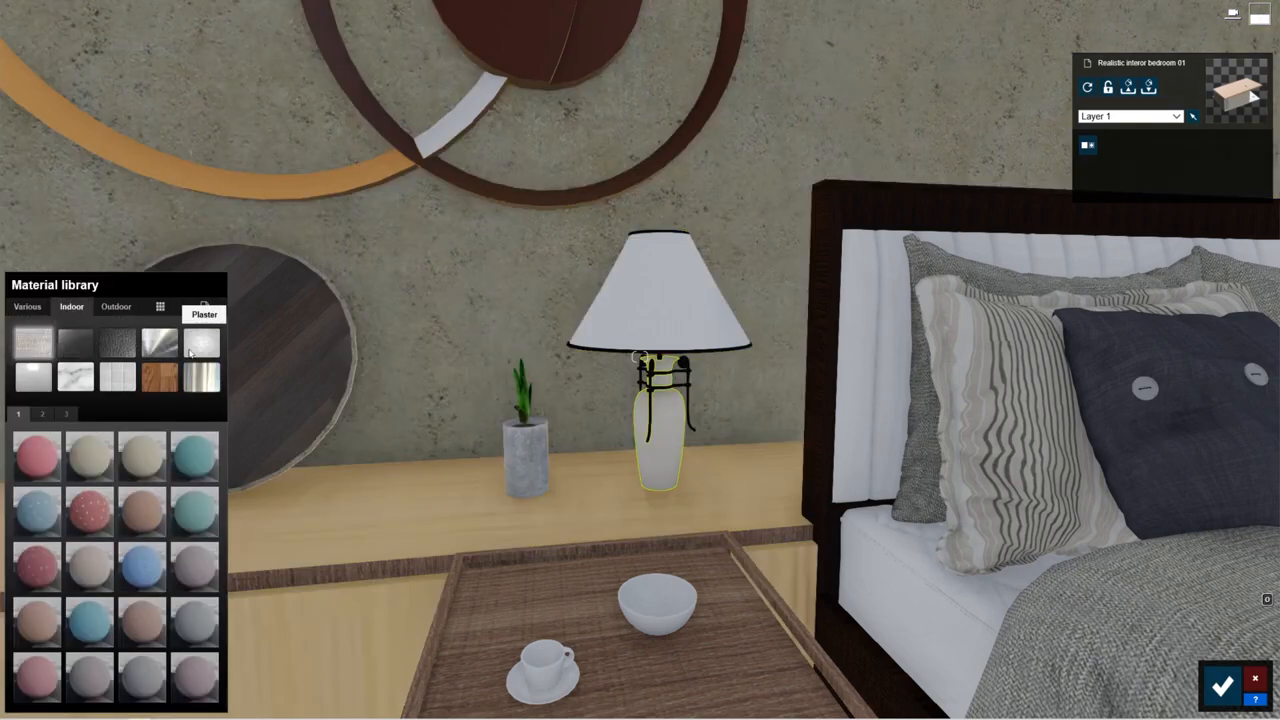
click(195, 565)
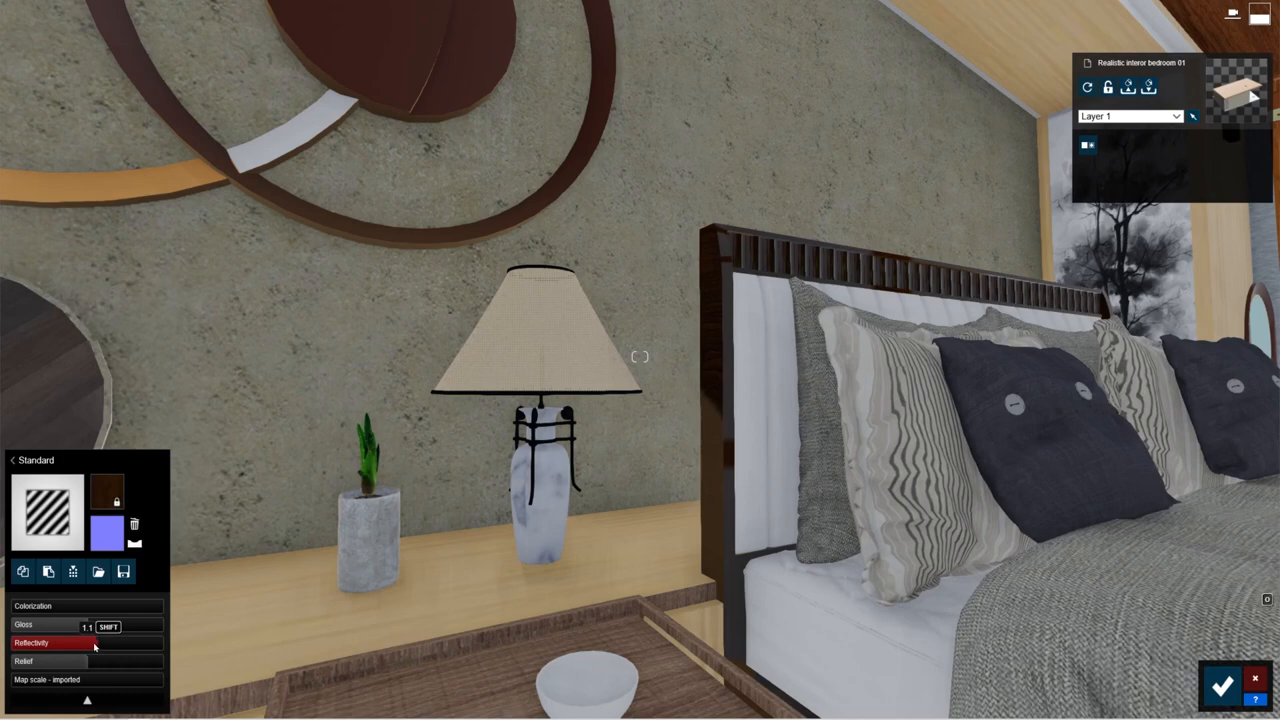
mouse_move(134, 543)
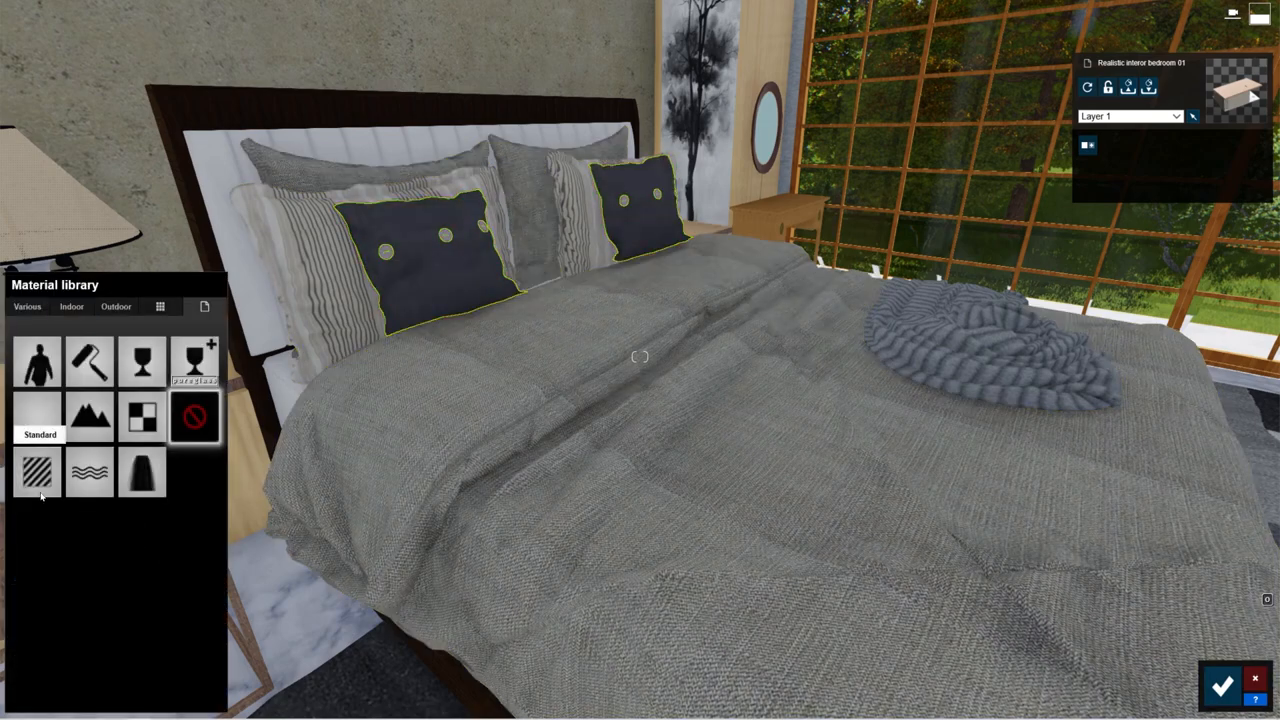
Assign new materials to the dark pillows, the rug and the dressing table.
click(37, 472)
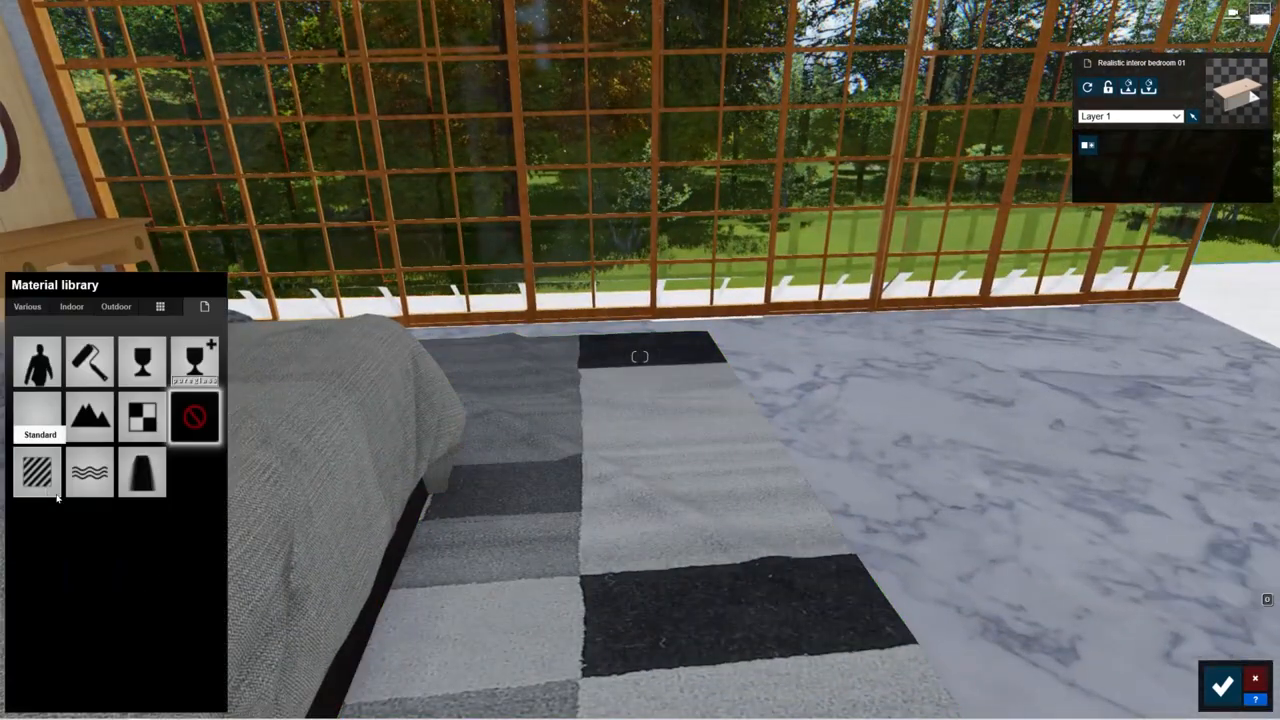
click(37, 471)
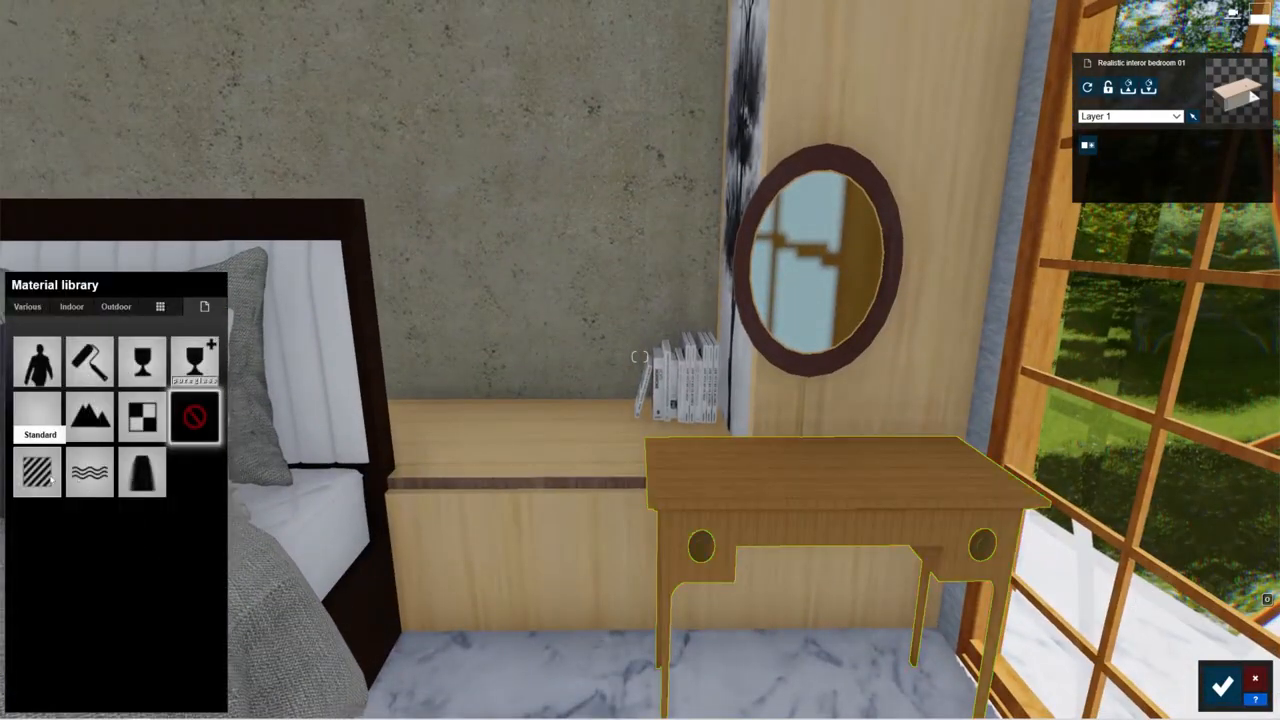
click(39, 415)
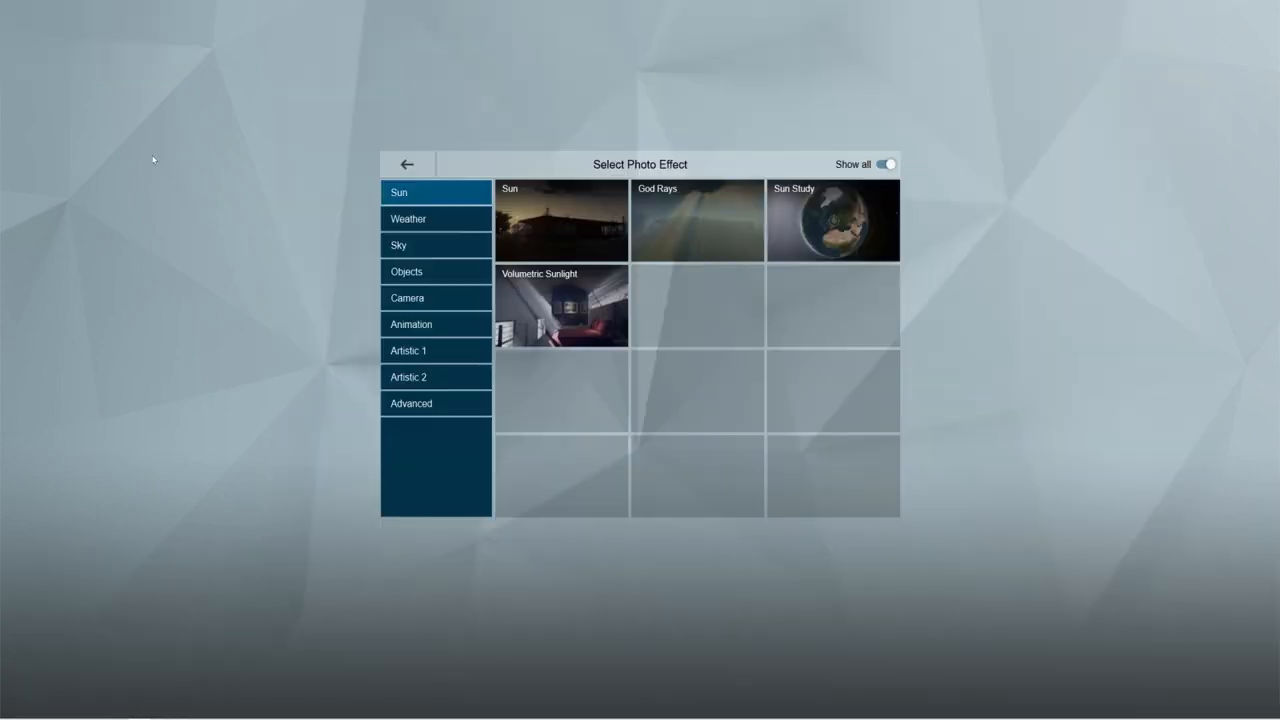
Add the 2-Point Perspective camera effect to the photo and switch it on.
click(407, 297)
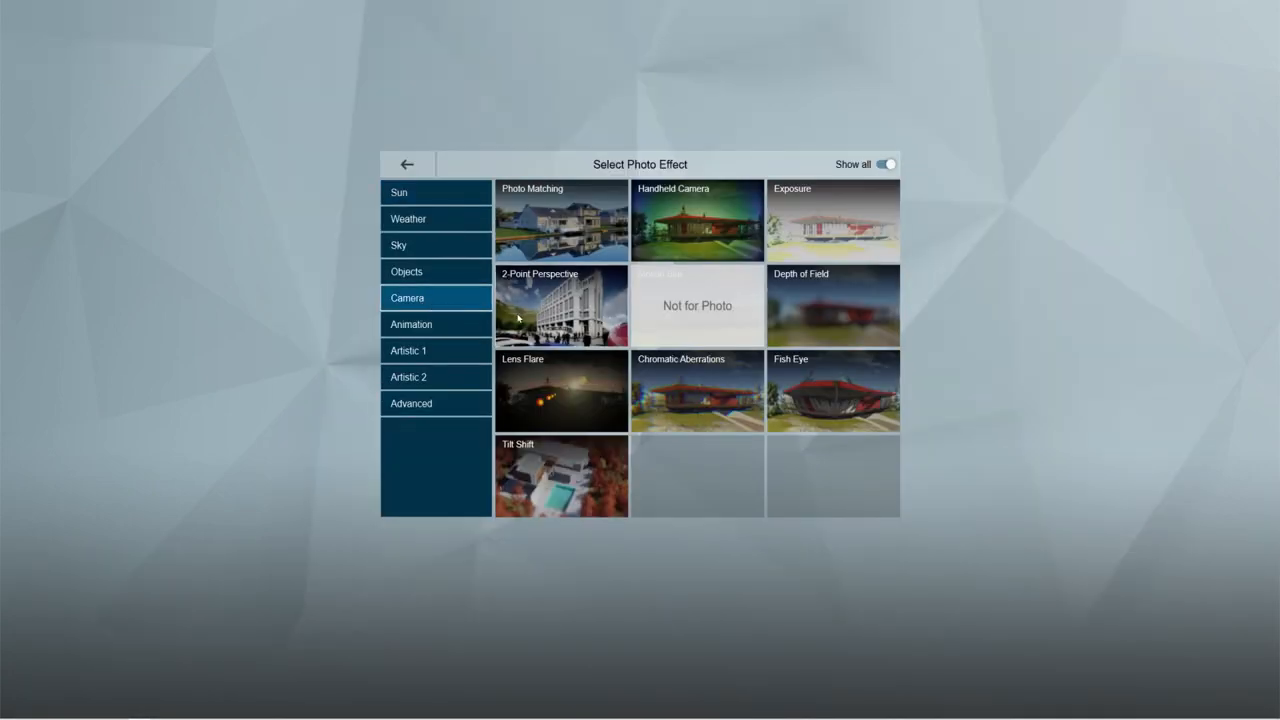
click(561, 305)
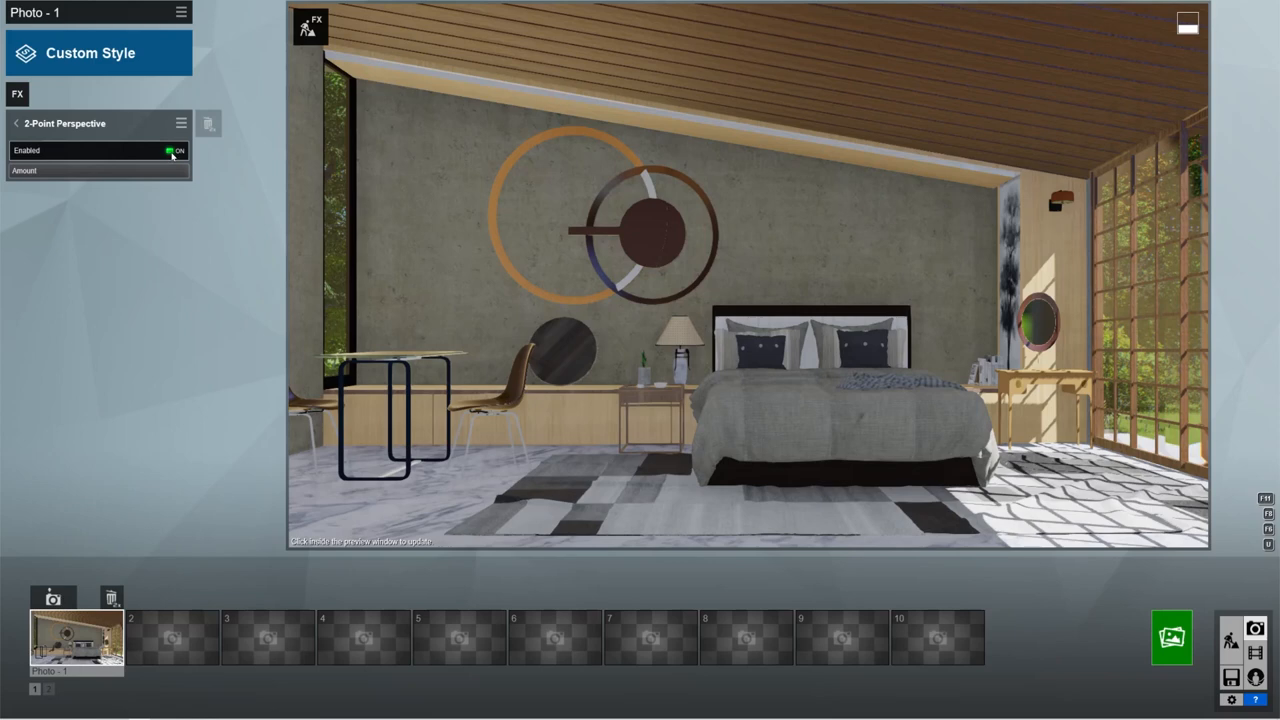
click(176, 150)
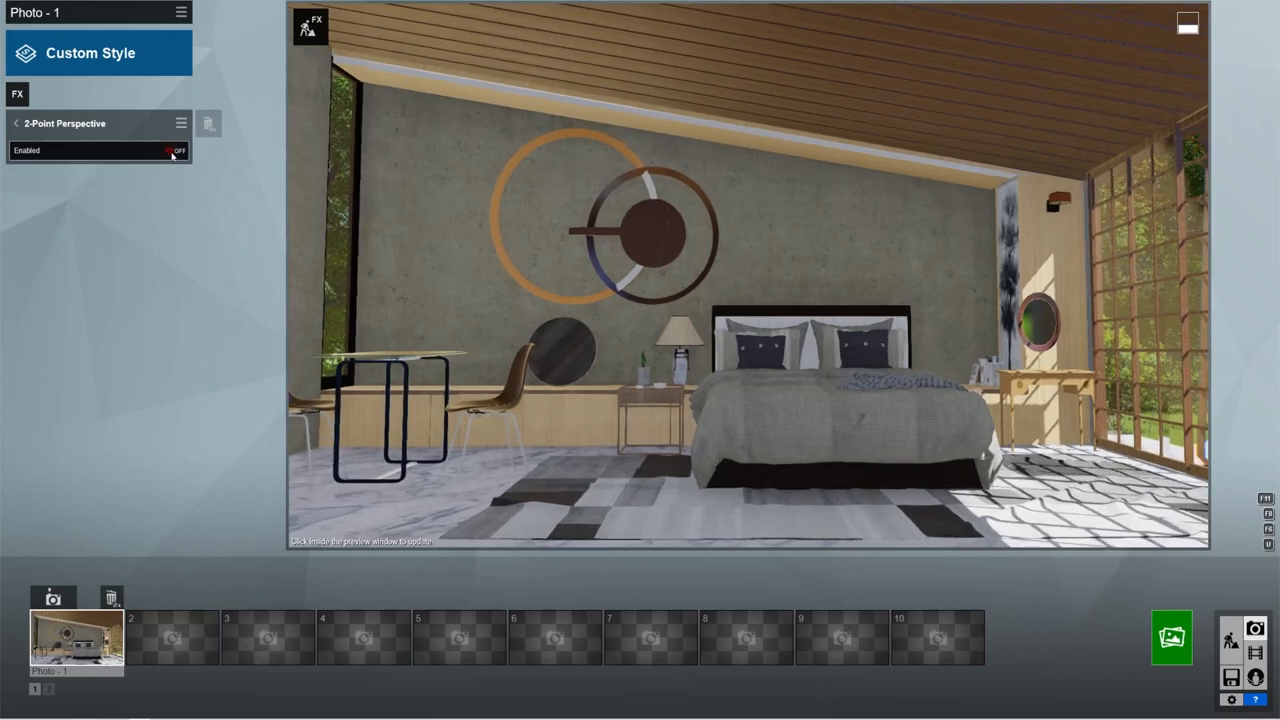
click(176, 150)
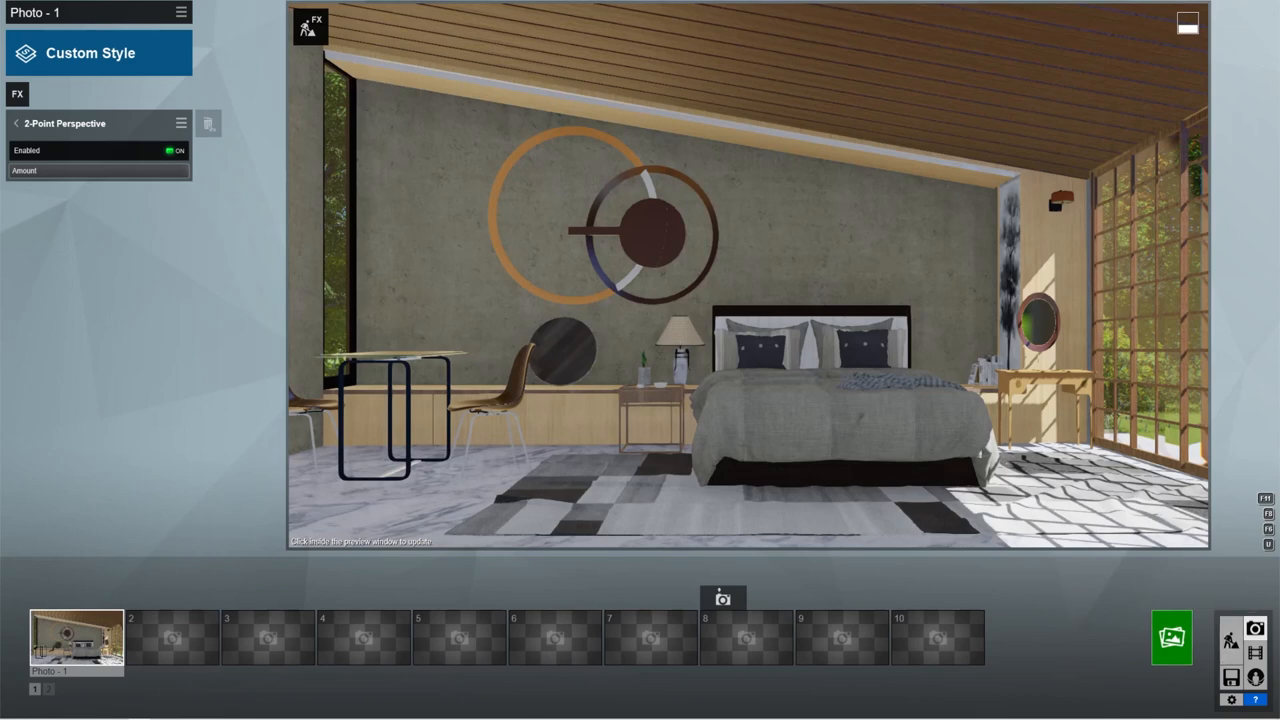
mouse_move(643, 380)
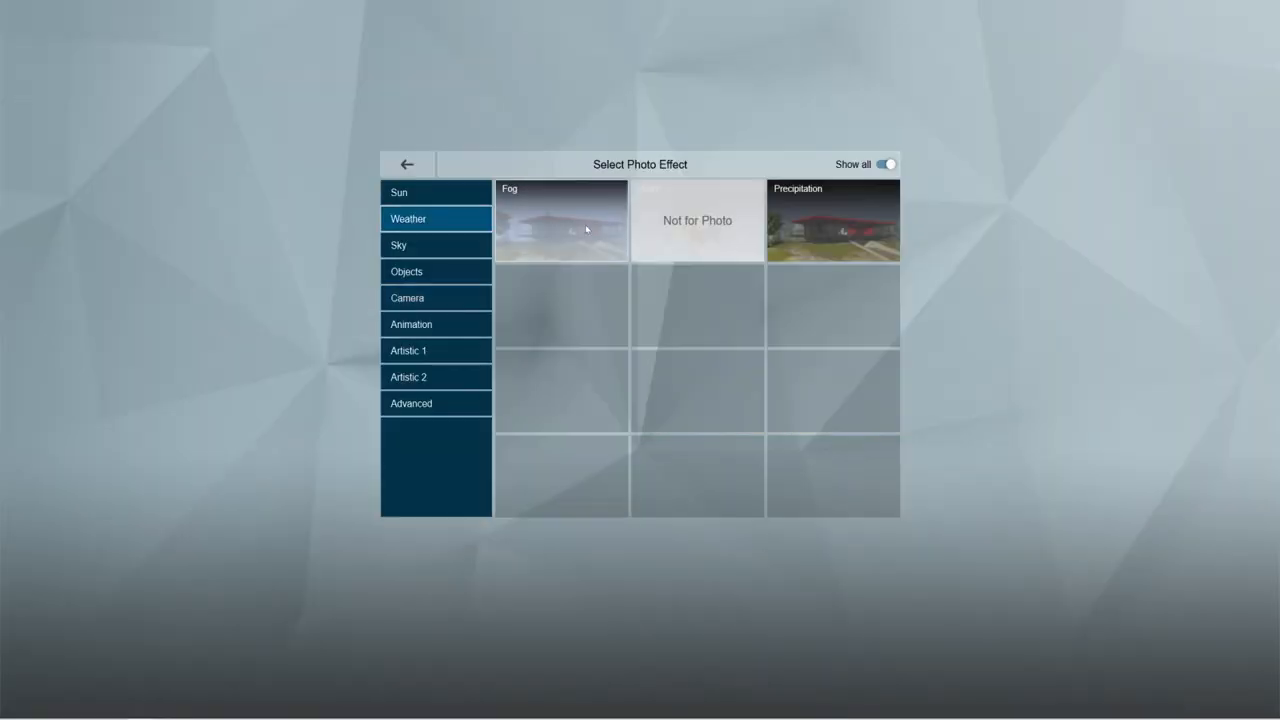
Apply the Overcast photo style and rotate the Real Skies heading to about -46°.
click(833, 220)
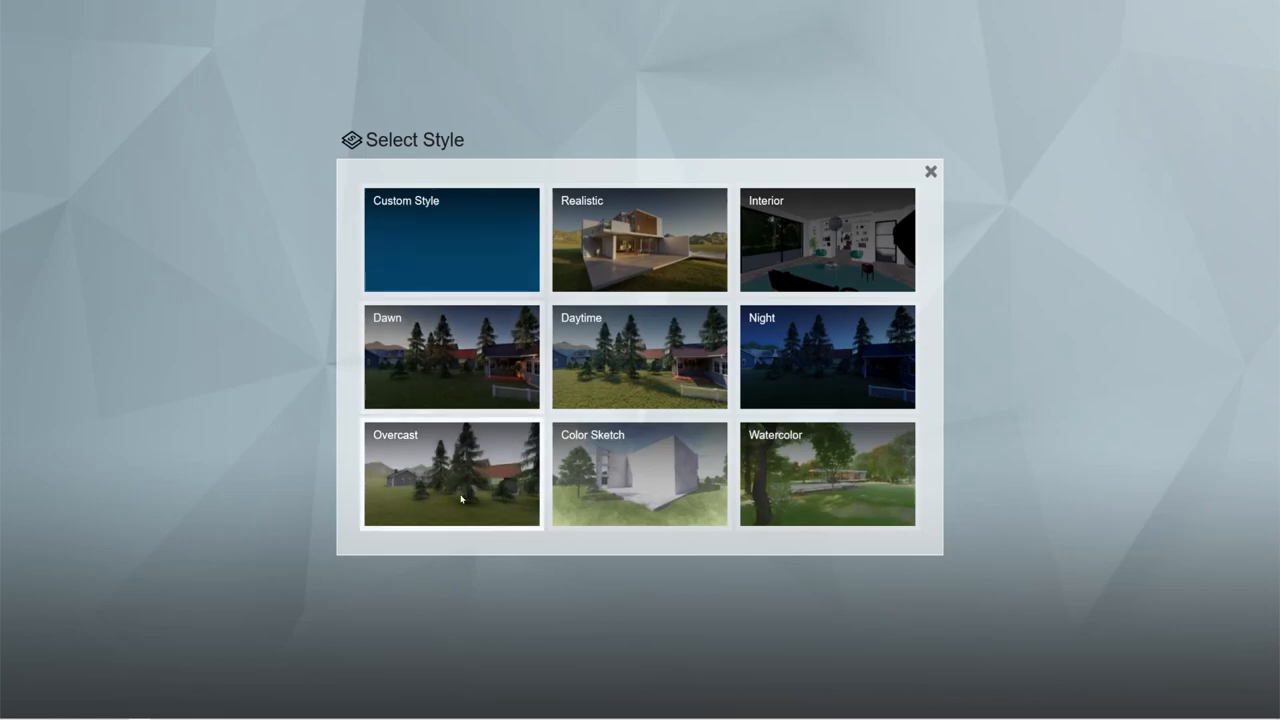
click(451, 474)
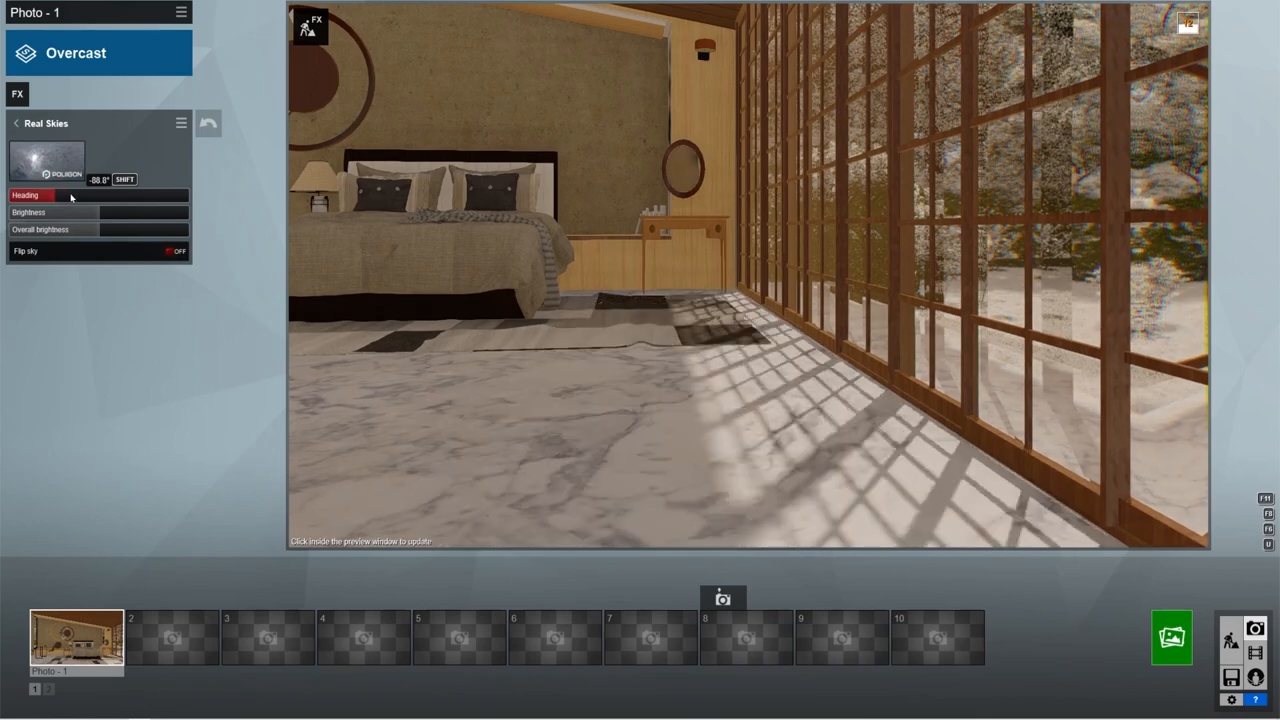
drag(35, 195, 78, 195)
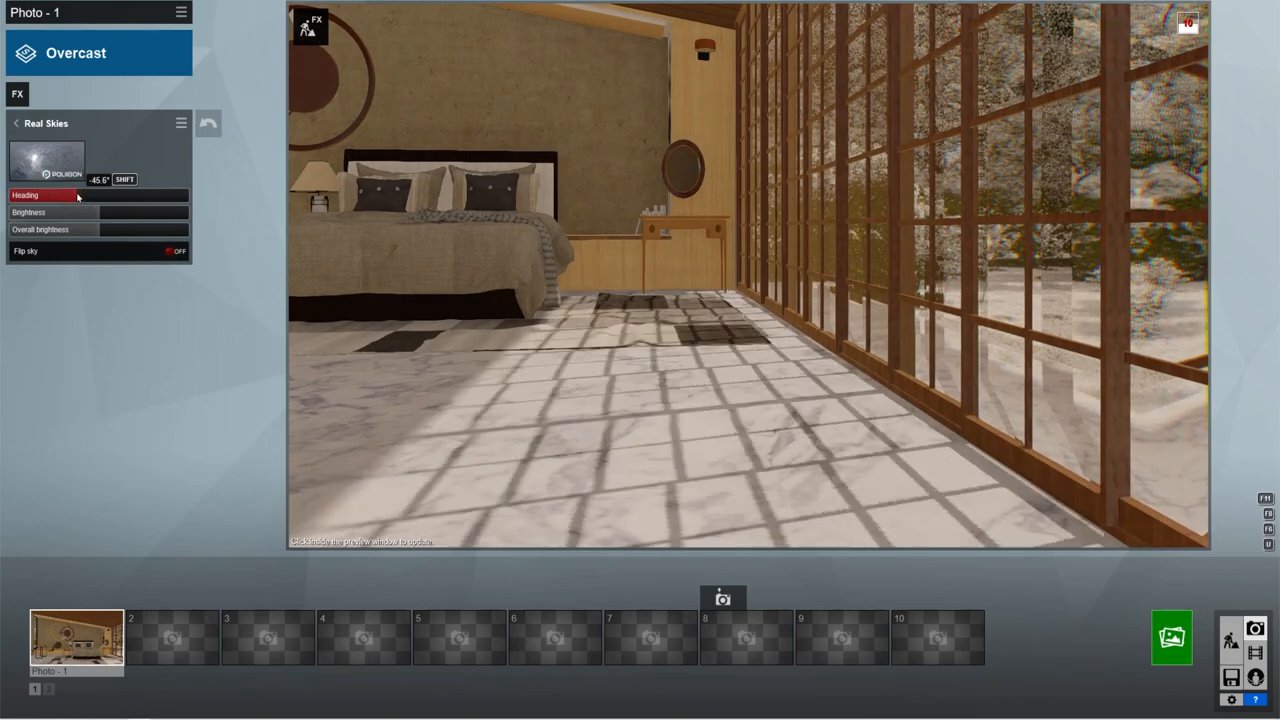
drag(70, 195, 40, 195)
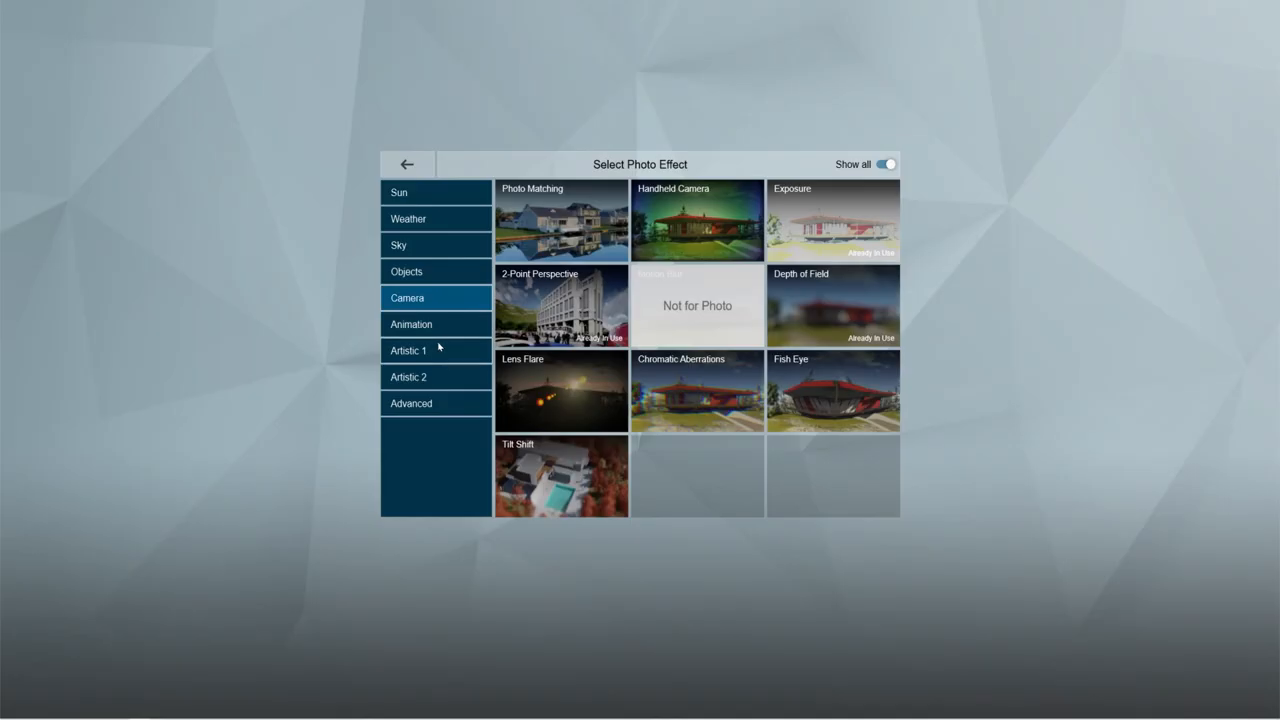
Open the Advanced Reflection effect and add two reflection planes on the glass walls.
click(411, 403)
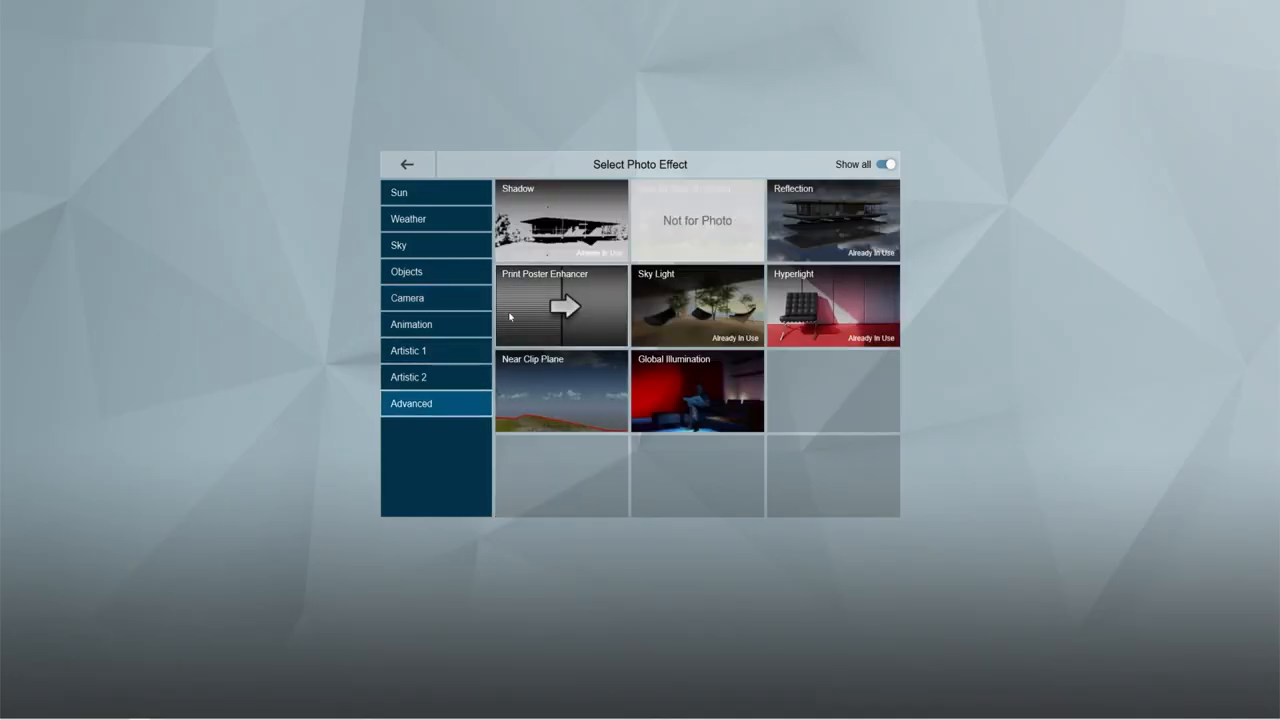
click(833, 220)
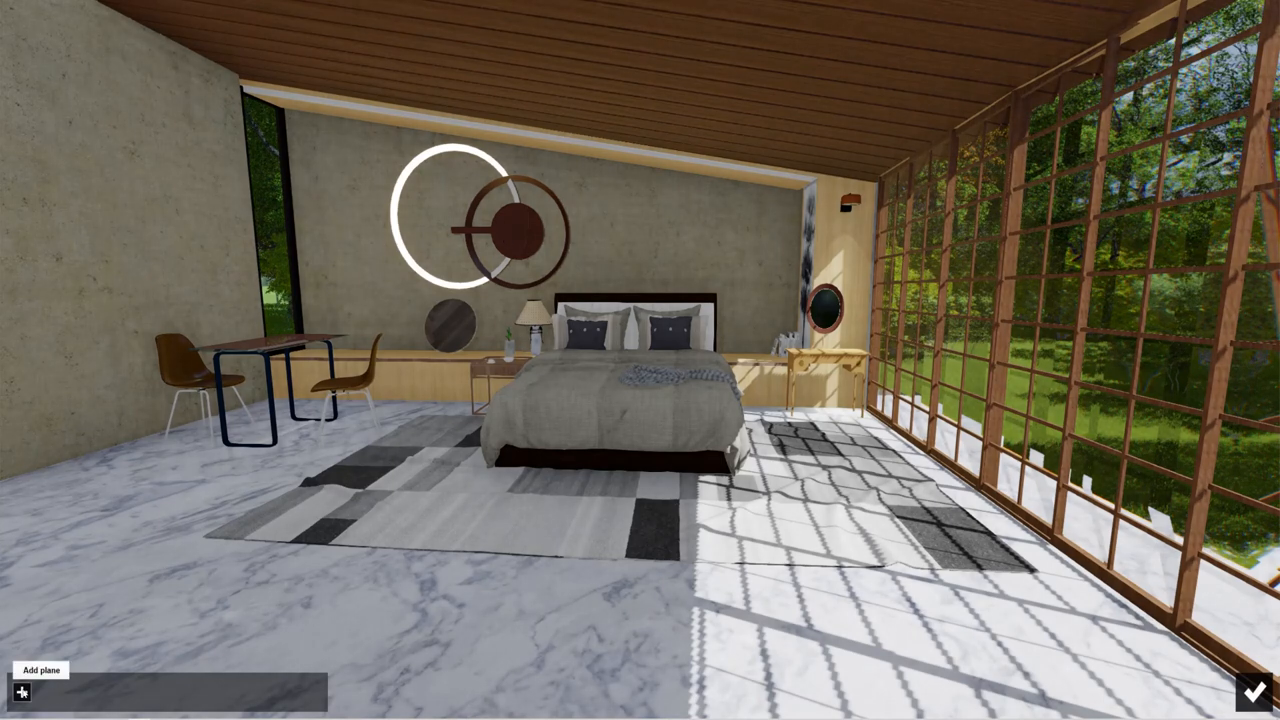
click(20, 691)
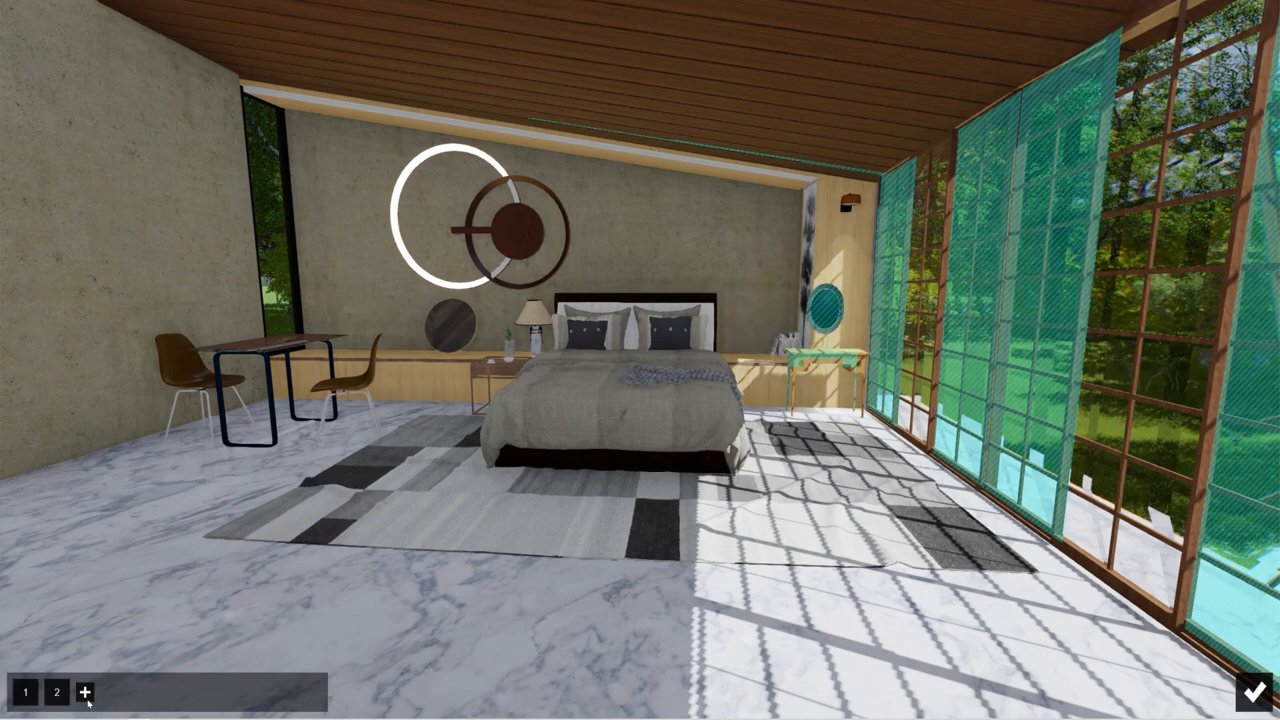
click(86, 691)
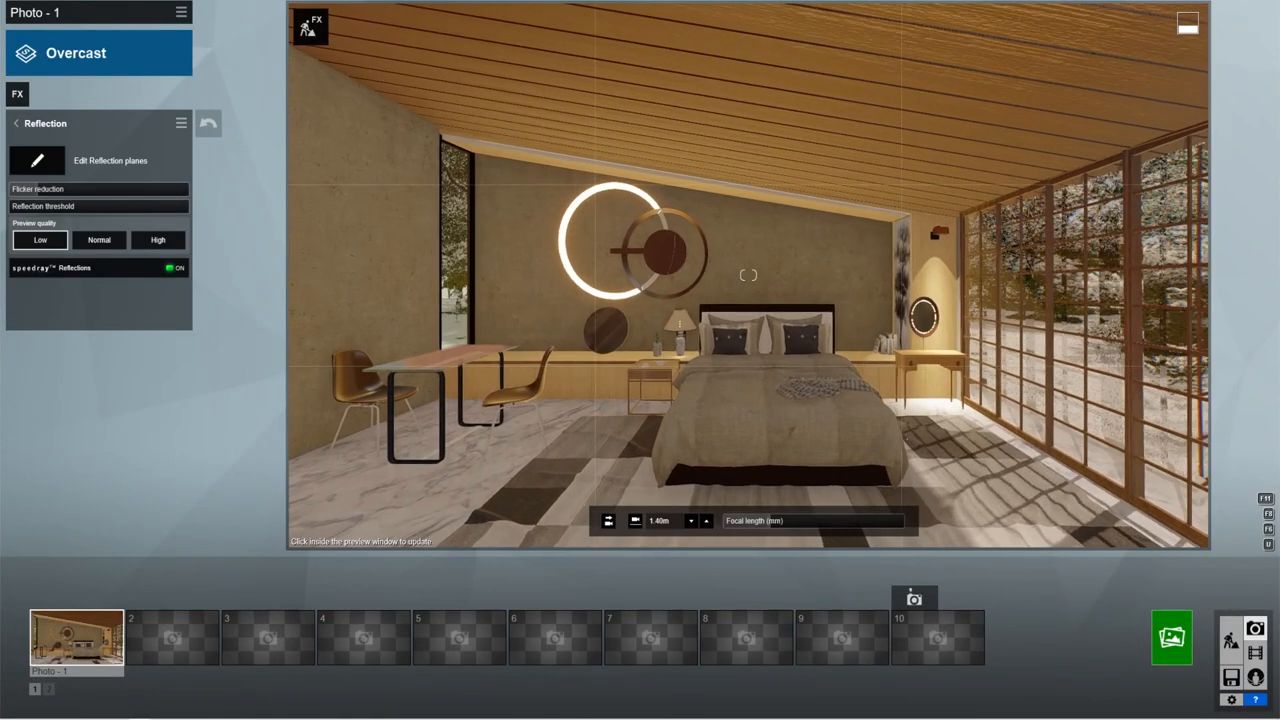
Raise the Color Correction gamma slider and adjust its other settings on the bedroom photo.
click(16, 123)
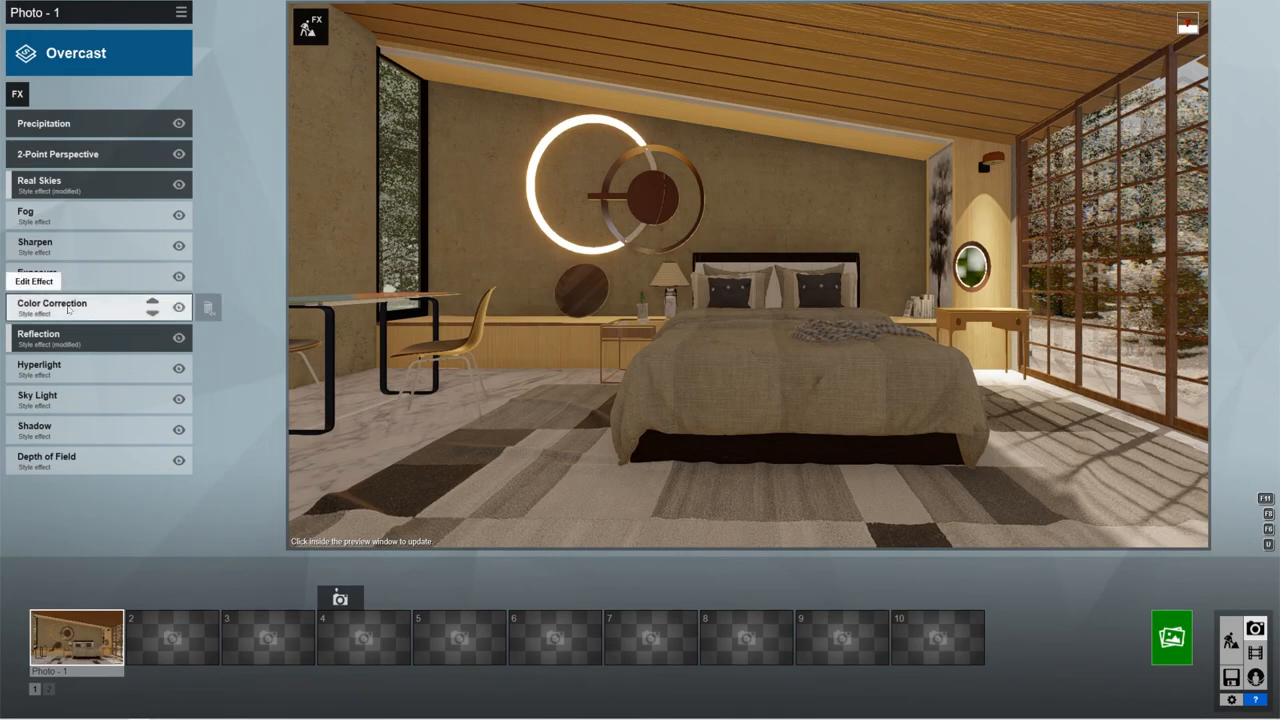
click(52, 307)
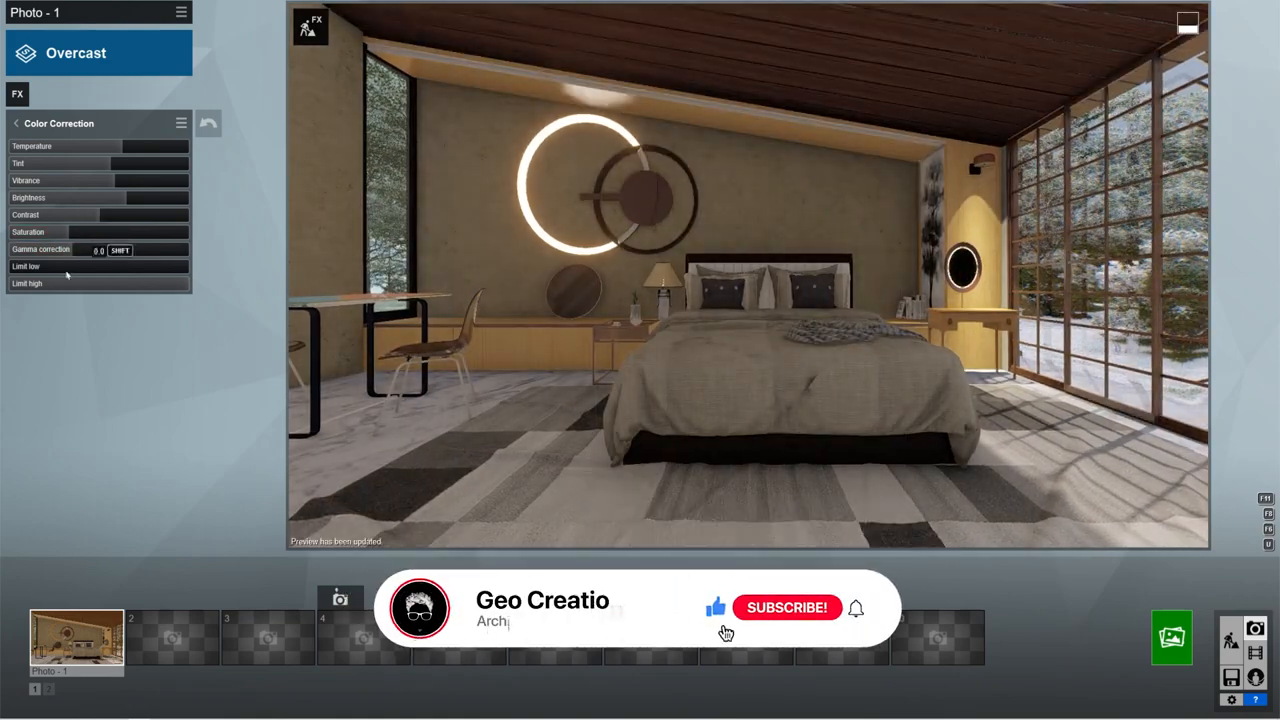
drag(10, 283, 155, 283)
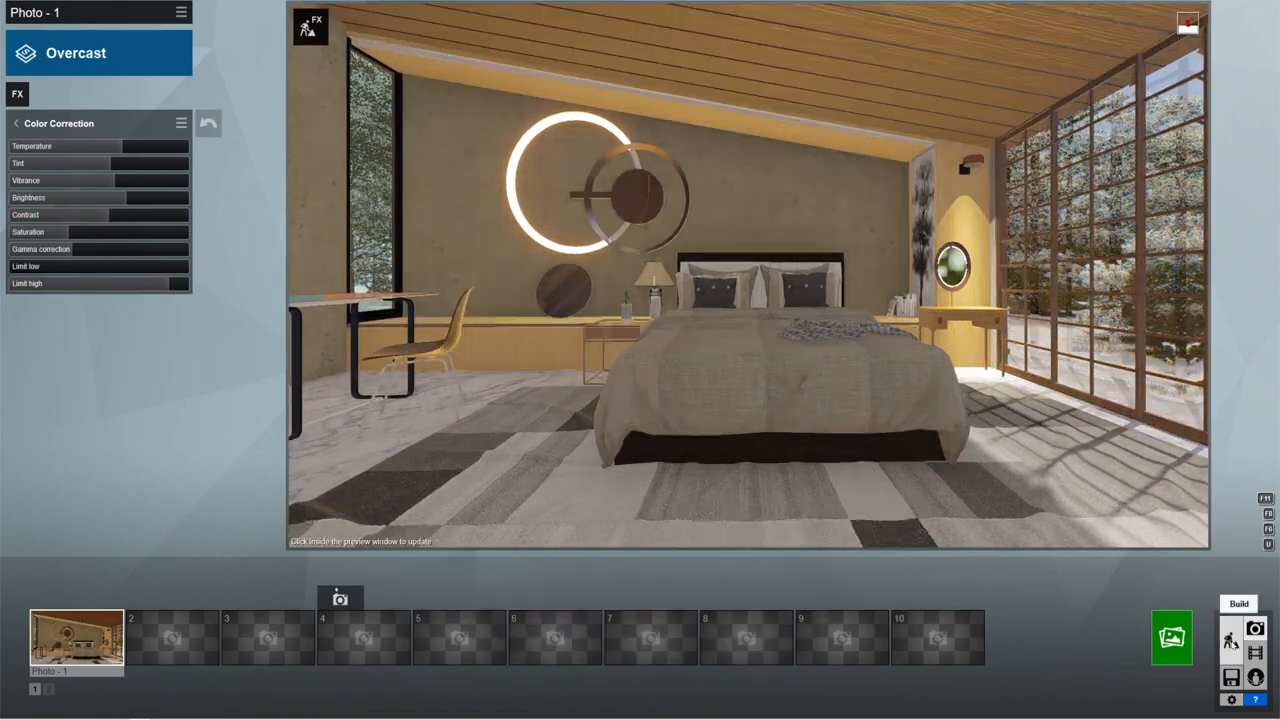
click(745, 285)
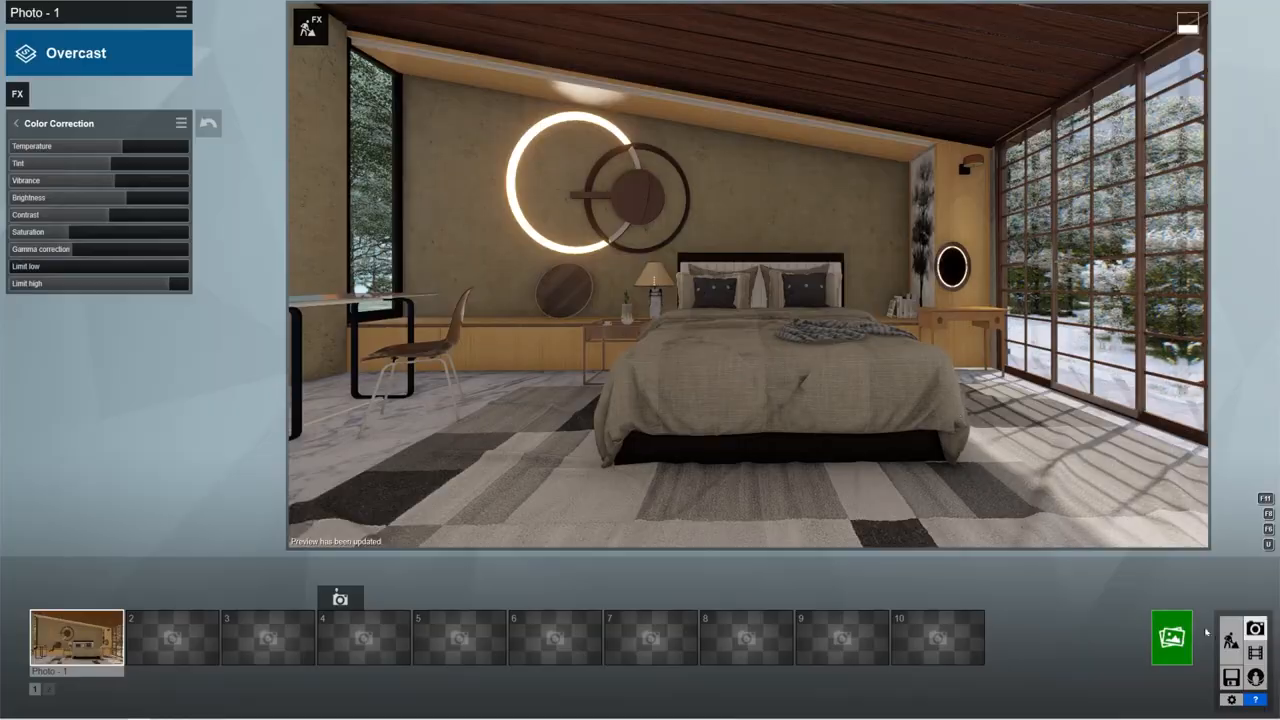
click(16, 123)
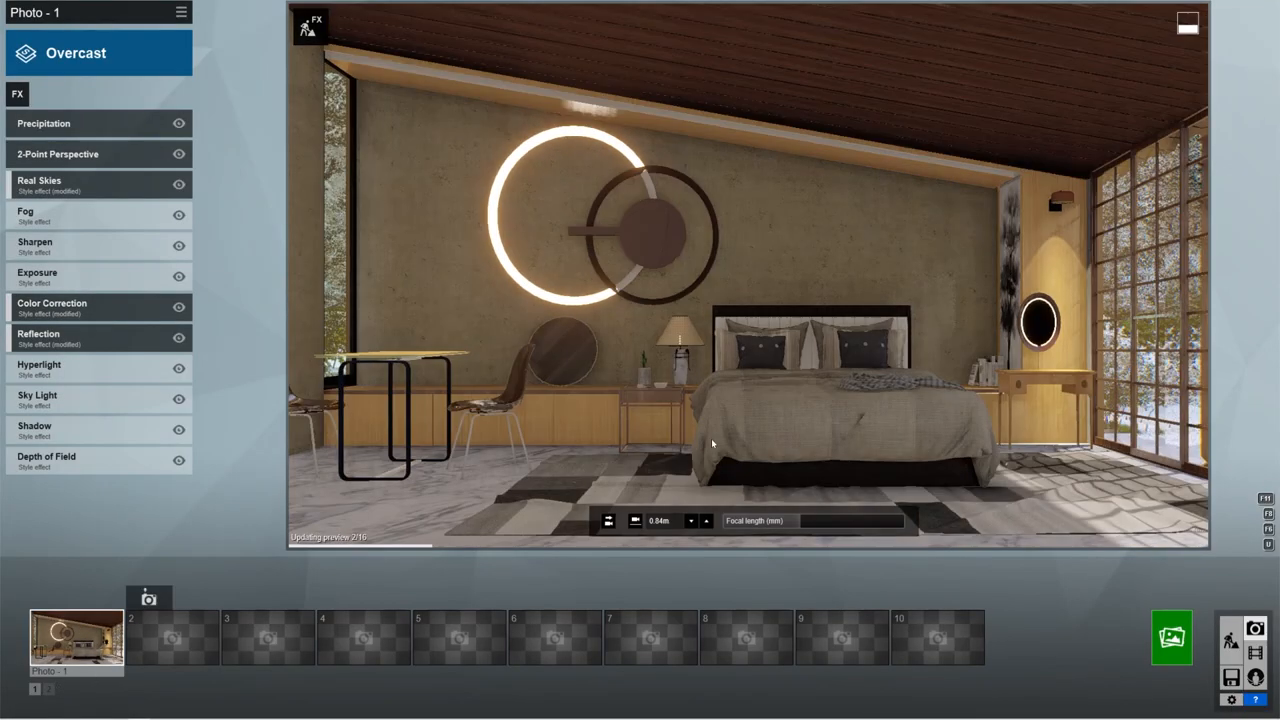
Set the Hyperlight amount to about 30.5% and check the Shadow panel.
click(45, 185)
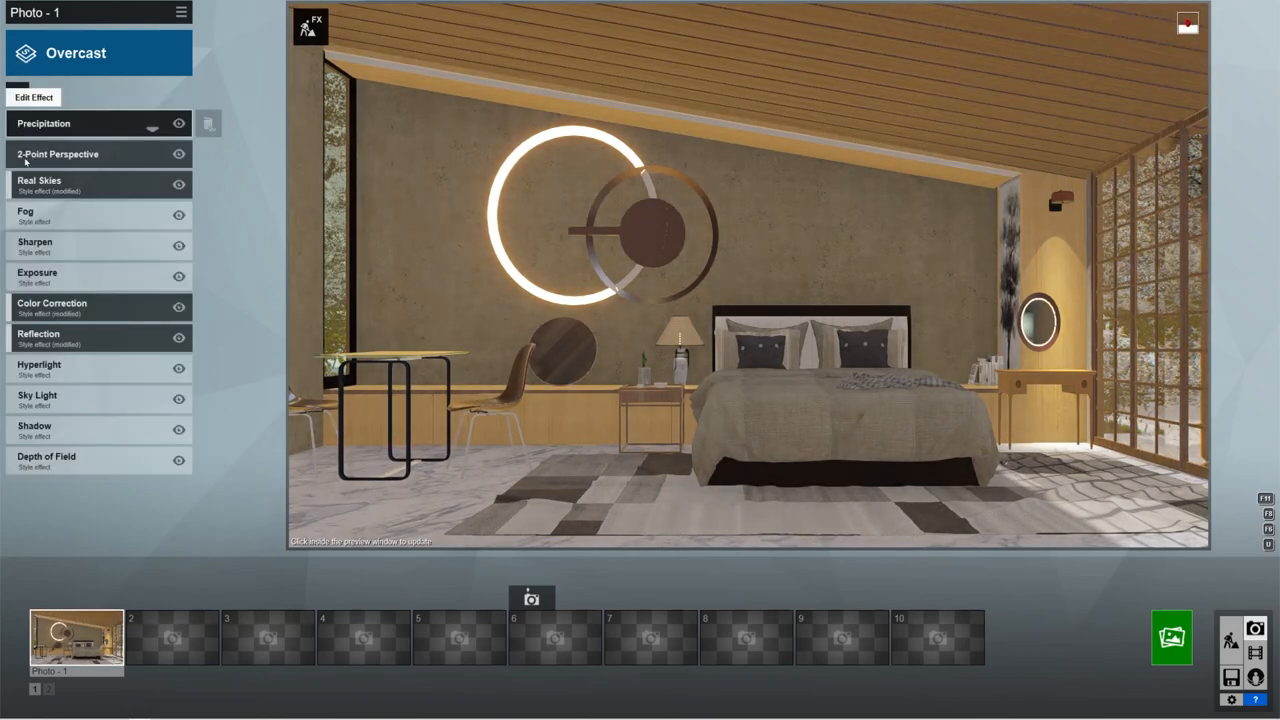
click(40, 273)
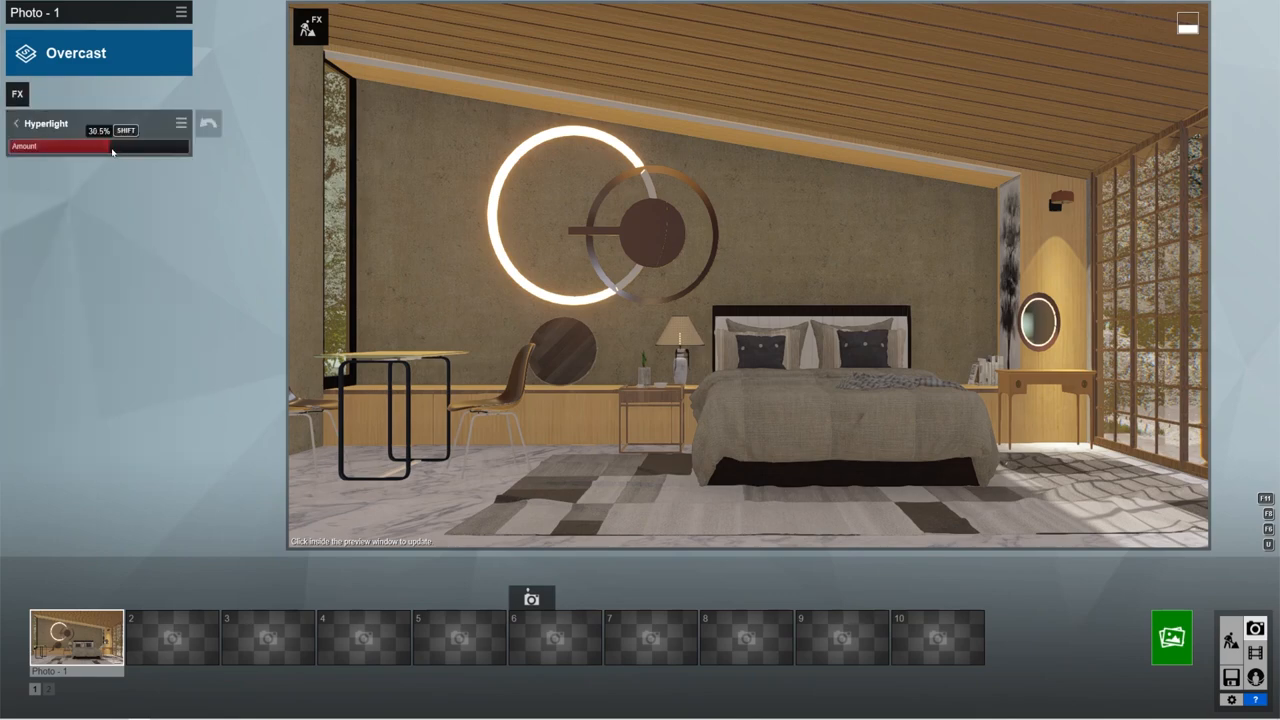
click(16, 123)
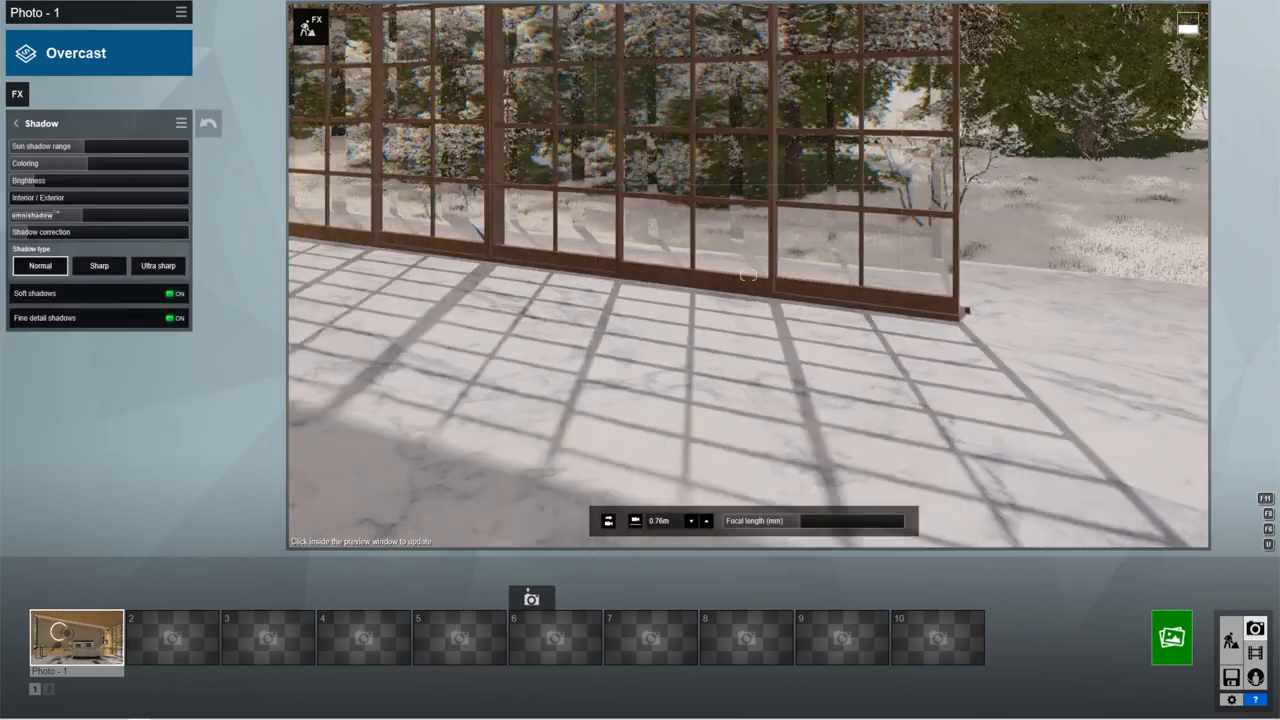
Briefly inspect the model in Build mode, then return to photo editing.
click(176, 293)
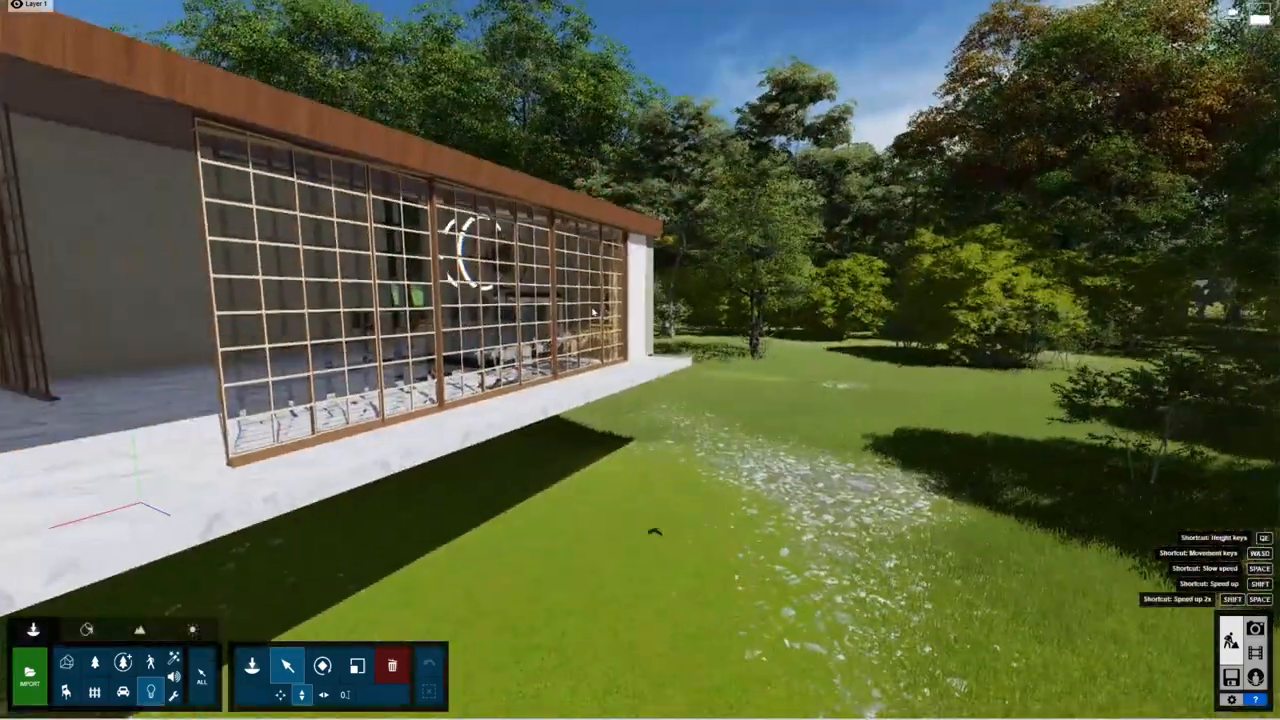
click(94, 662)
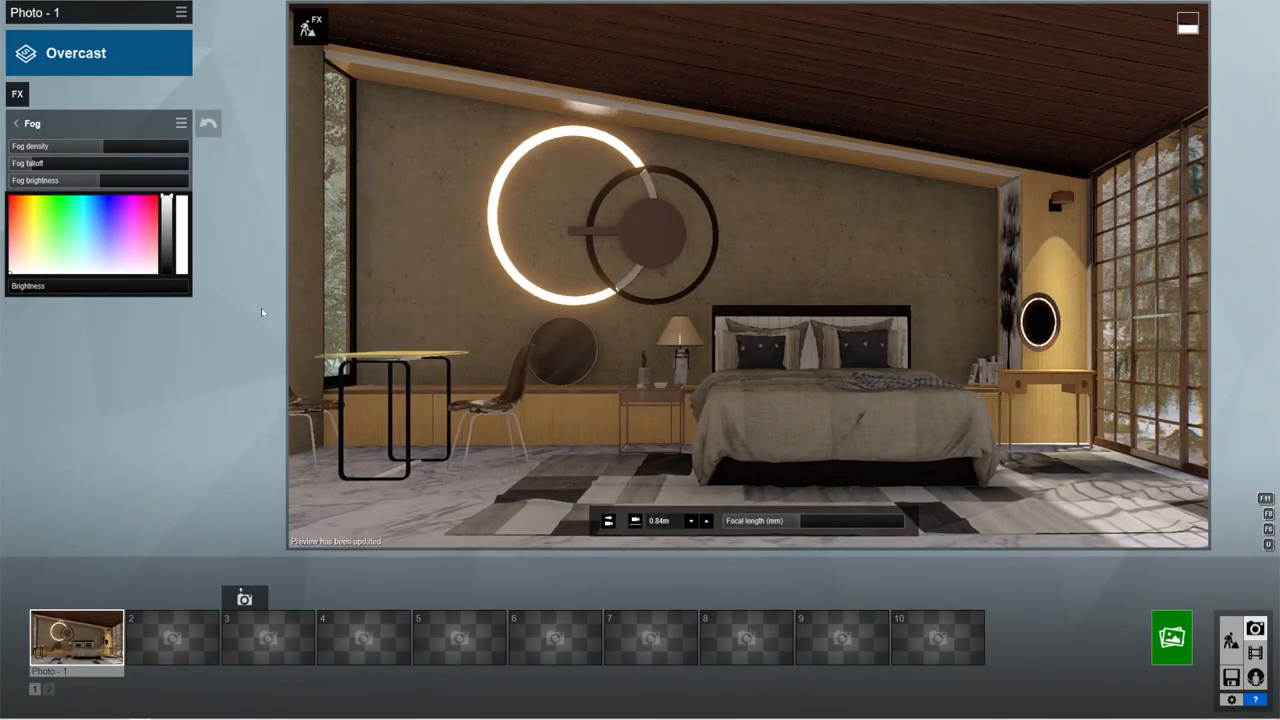
click(16, 123)
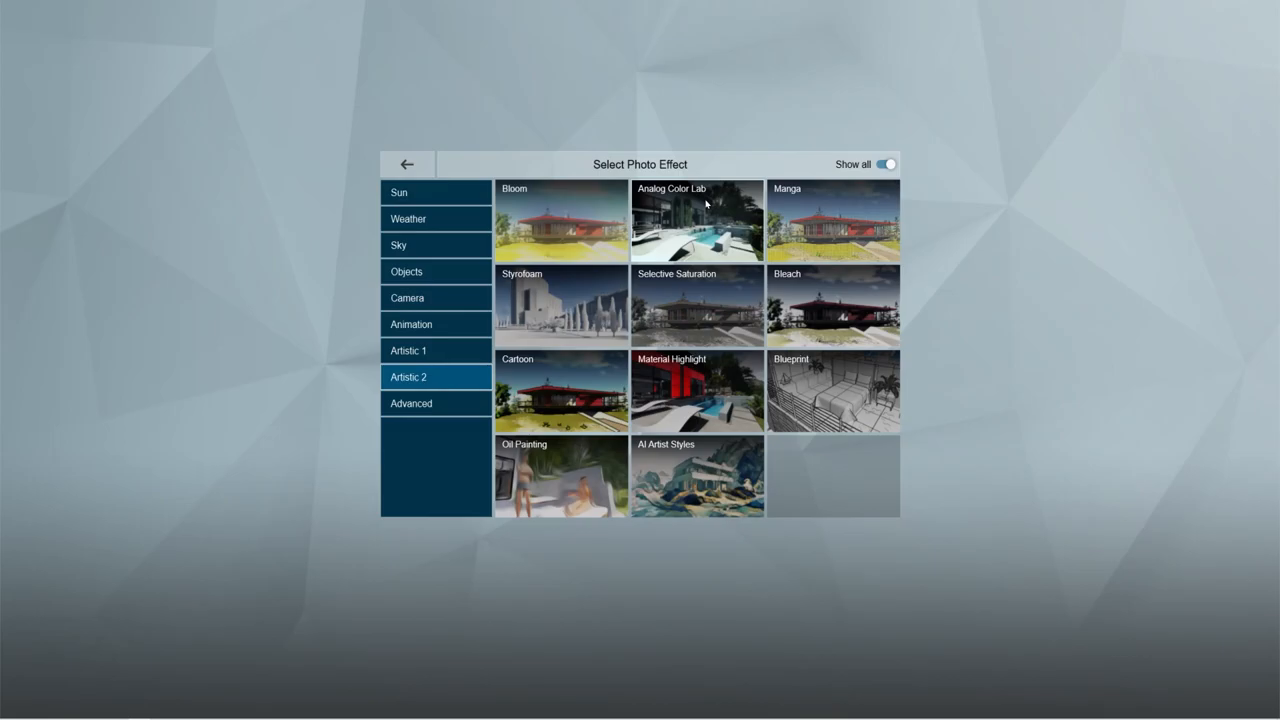
Add Analog Color Lab with Style 1.9 and render the photo at Desktop 1920x1080.
click(696, 220)
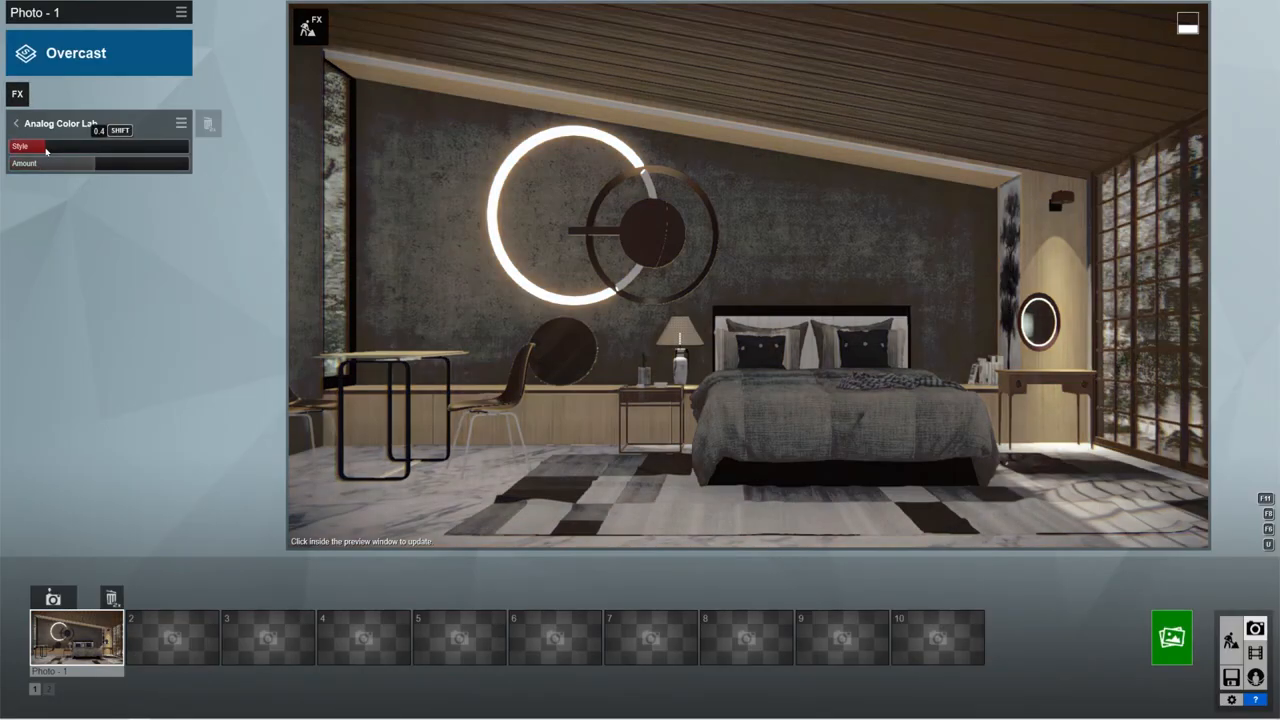
drag(45, 146, 100, 146)
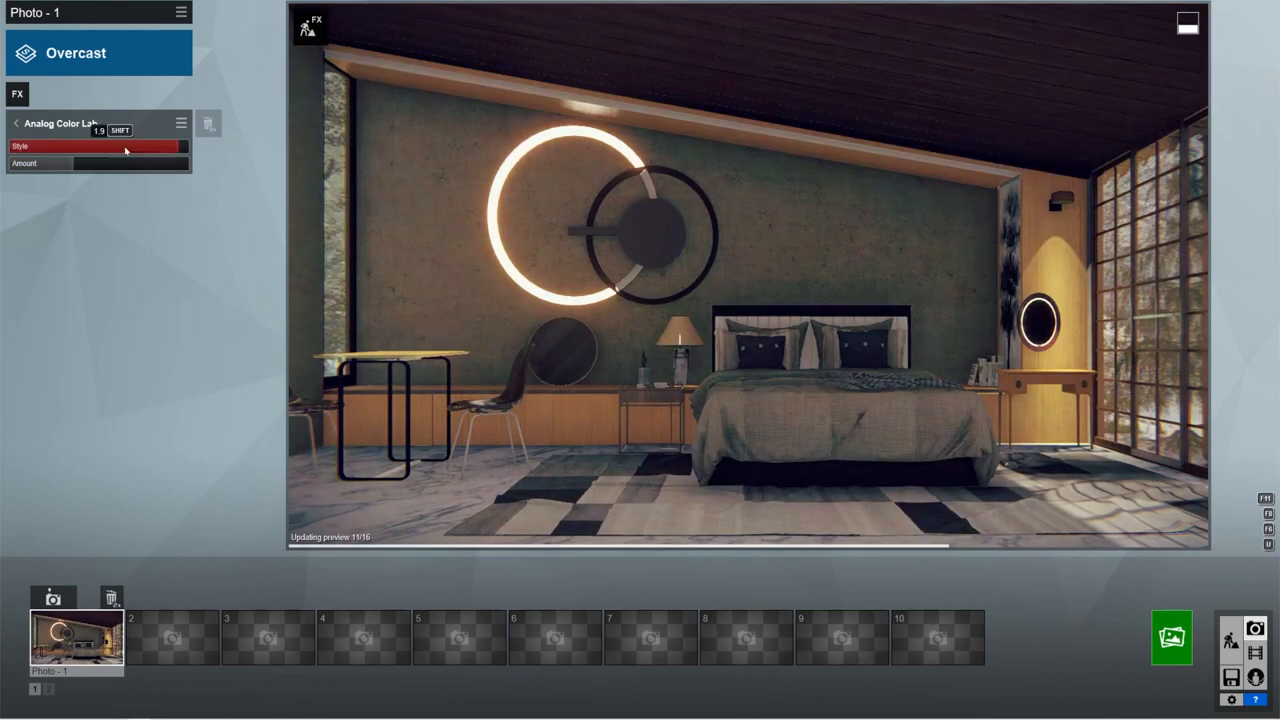
click(15, 123)
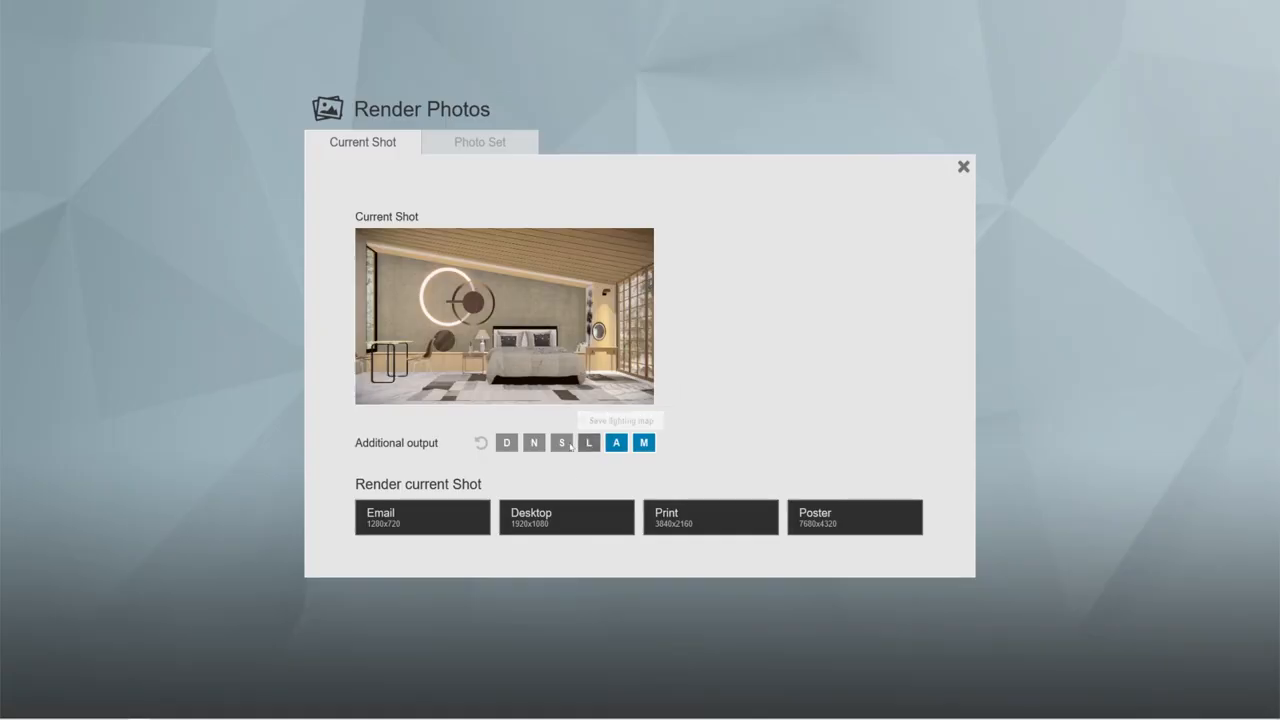
click(565, 517)
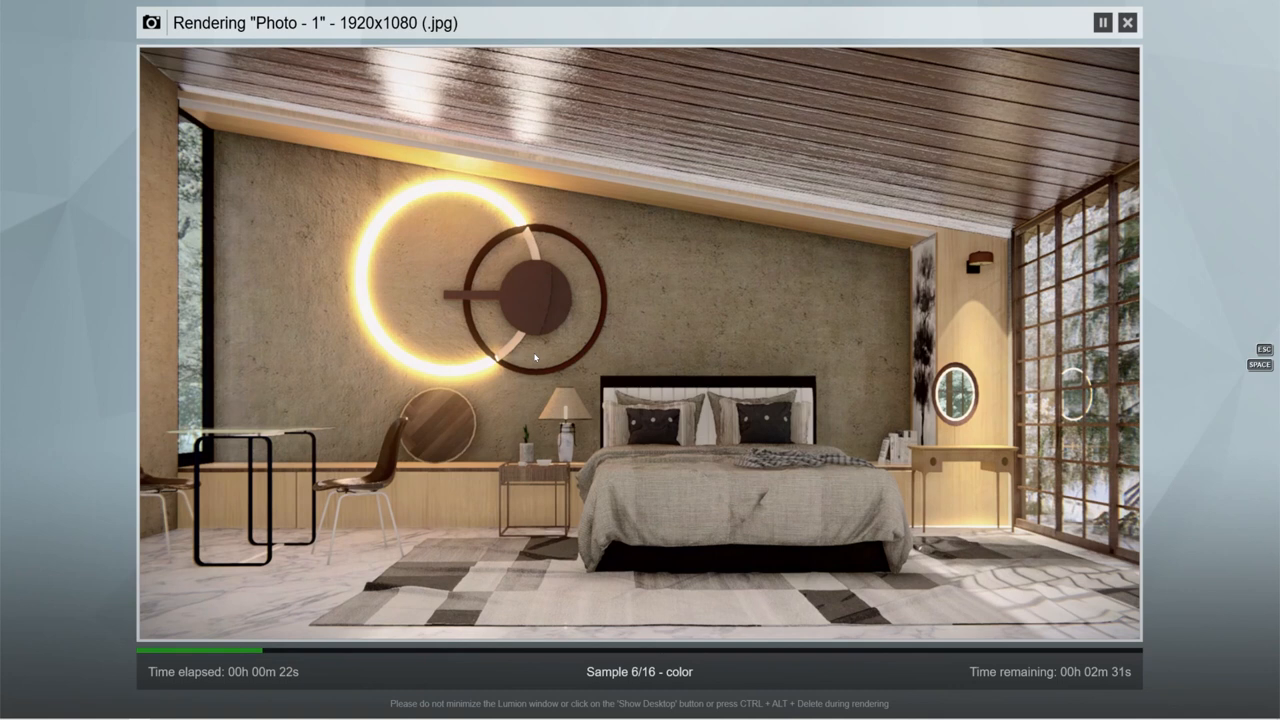